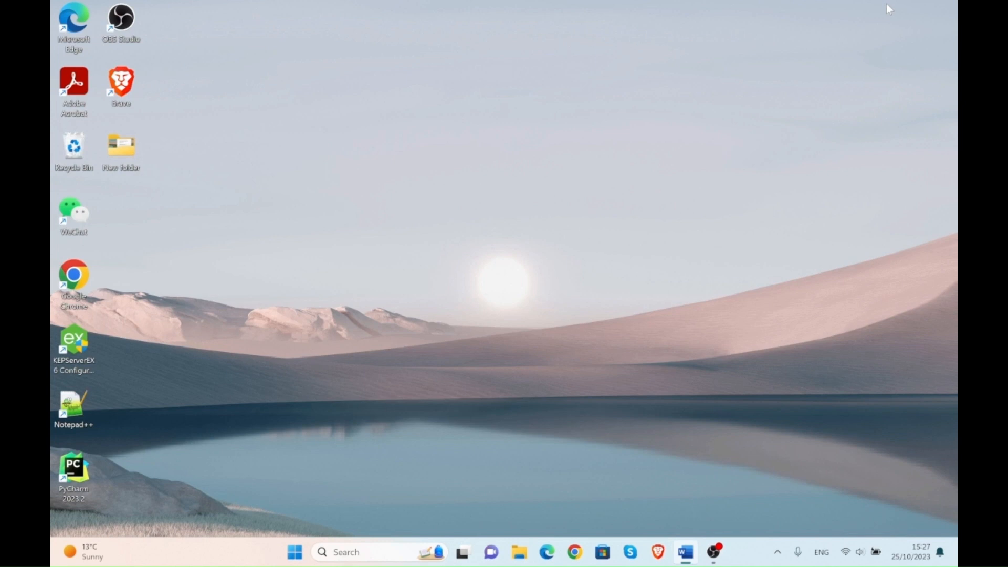
{"action": "mouse_move", "coordinate": [845, 502]}
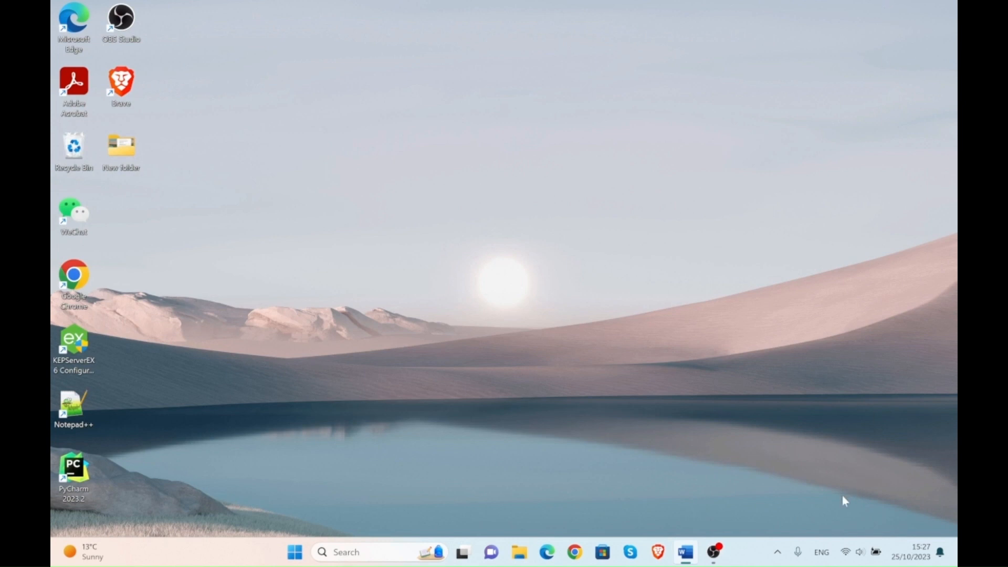
{"action": "mouse_move", "coordinate": [777, 552]}
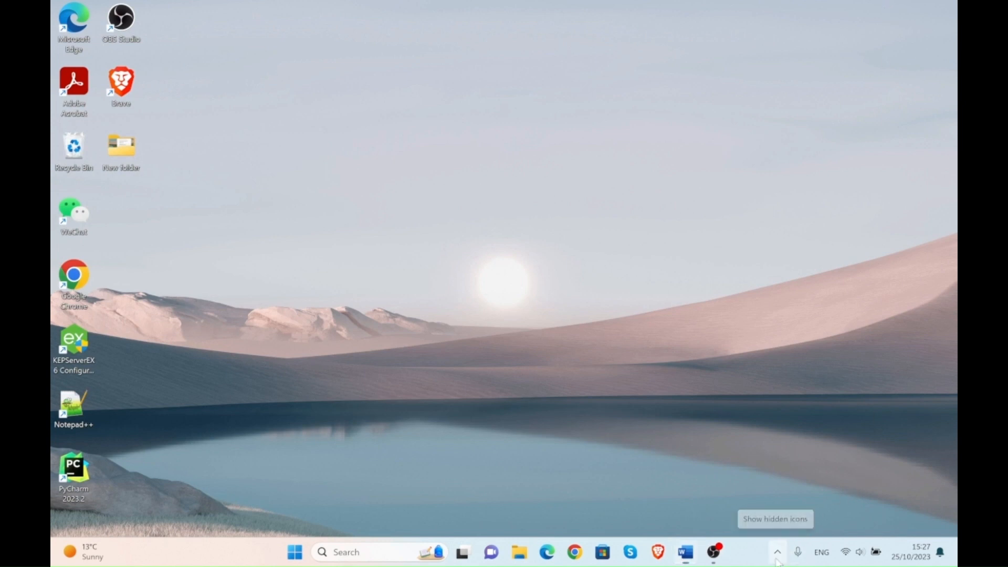
Step: Review the KEPServerEX runtime's OPC UA endpoint configuration from the system tray
{"action": "left_click", "coordinate": [777, 552]}
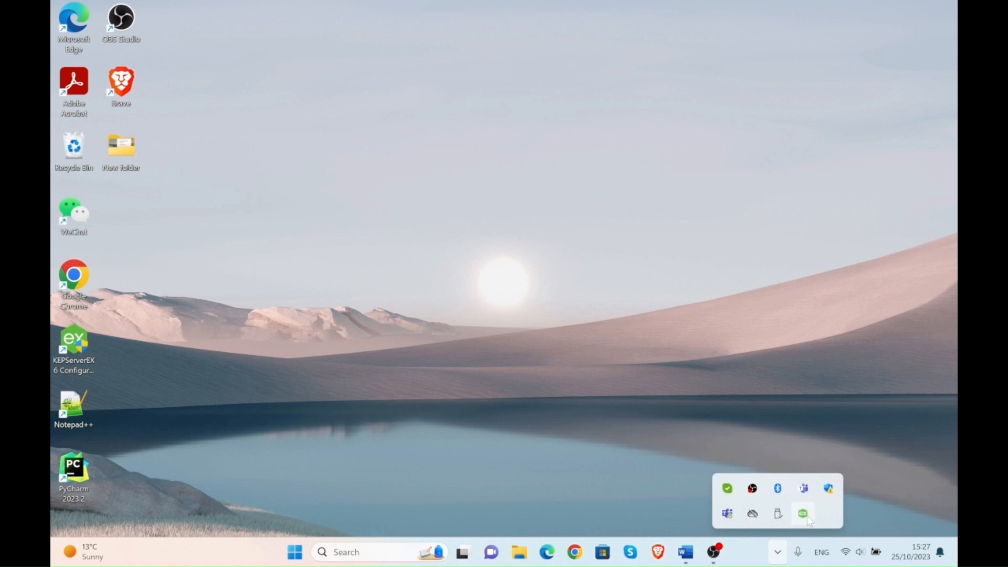
{"action": "right_click", "coordinate": [802, 513]}
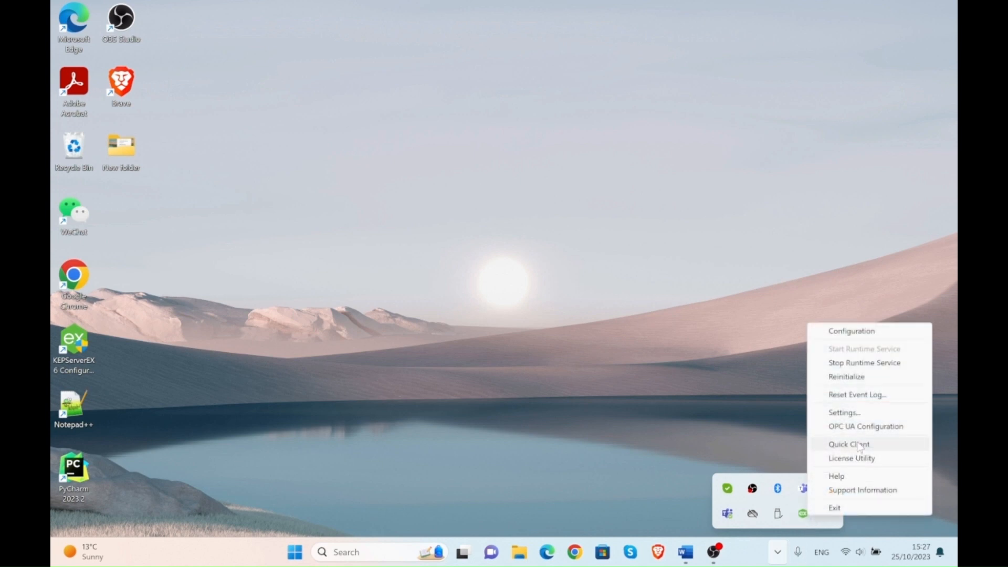
{"action": "left_click", "coordinate": [848, 444]}
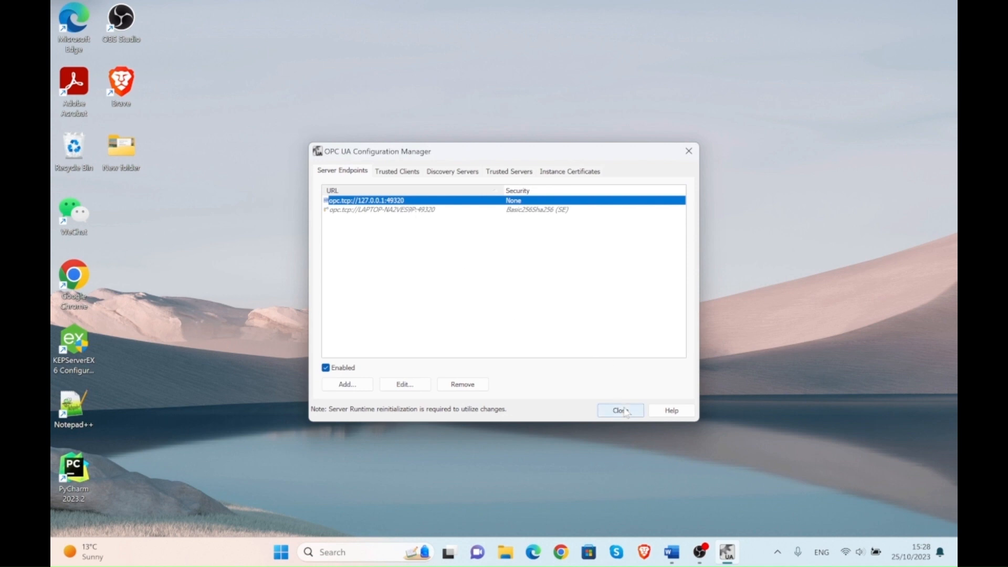
{"action": "left_click", "coordinate": [619, 410]}
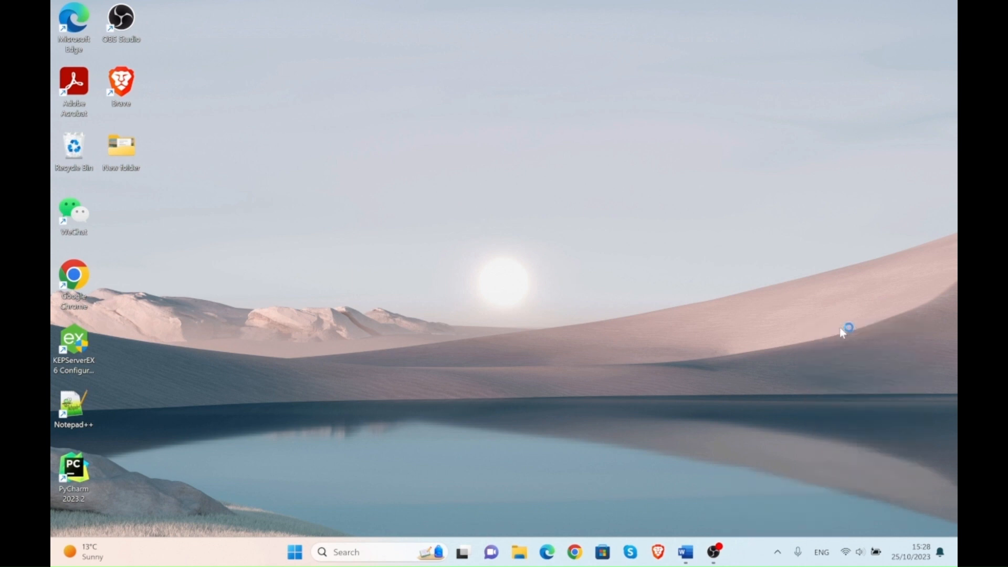
Step: Launch KEPServerEX 6 Configuration and list SumoControl's FastModeMultiplier, MasterSumo and SumoContinue tags
{"action": "double_click", "coordinate": [74, 340]}
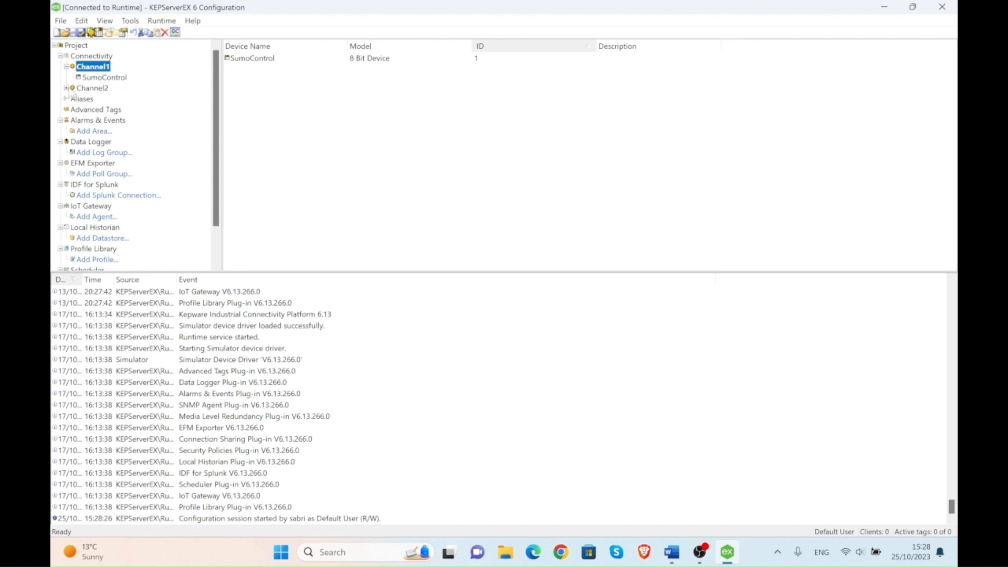
{"action": "left_click", "coordinate": [67, 88]}
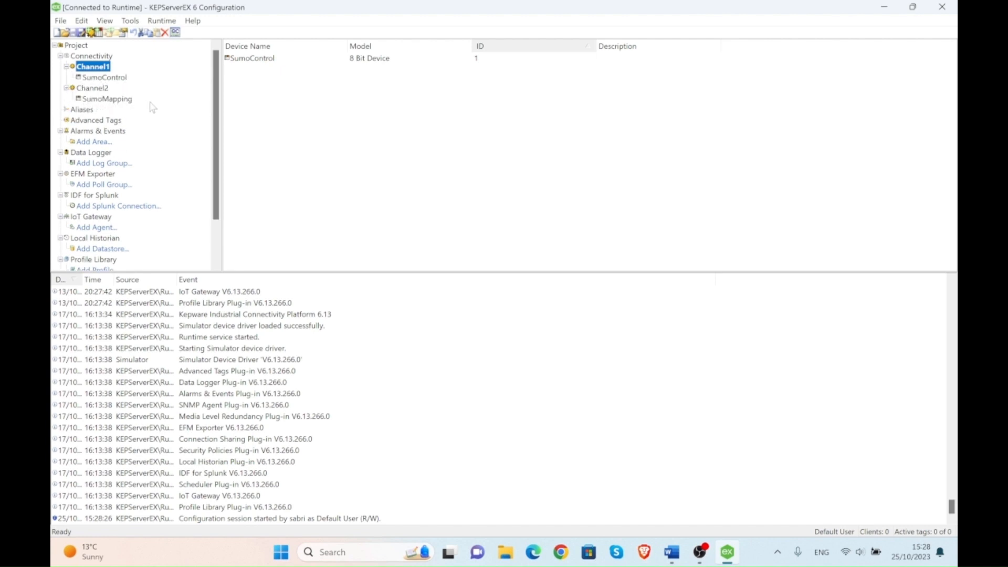
{"action": "left_click", "coordinate": [105, 77]}
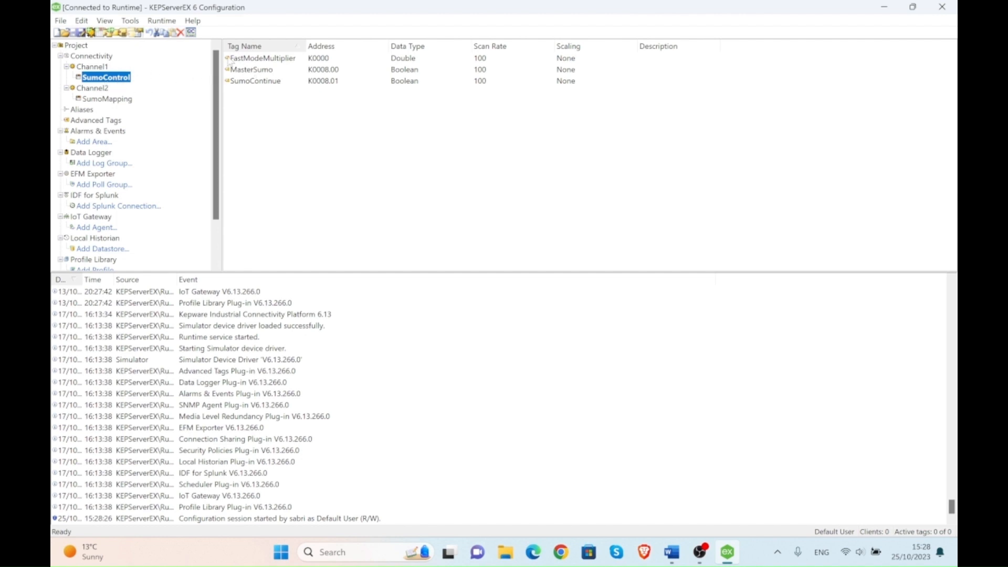
{"action": "left_click", "coordinate": [107, 98]}
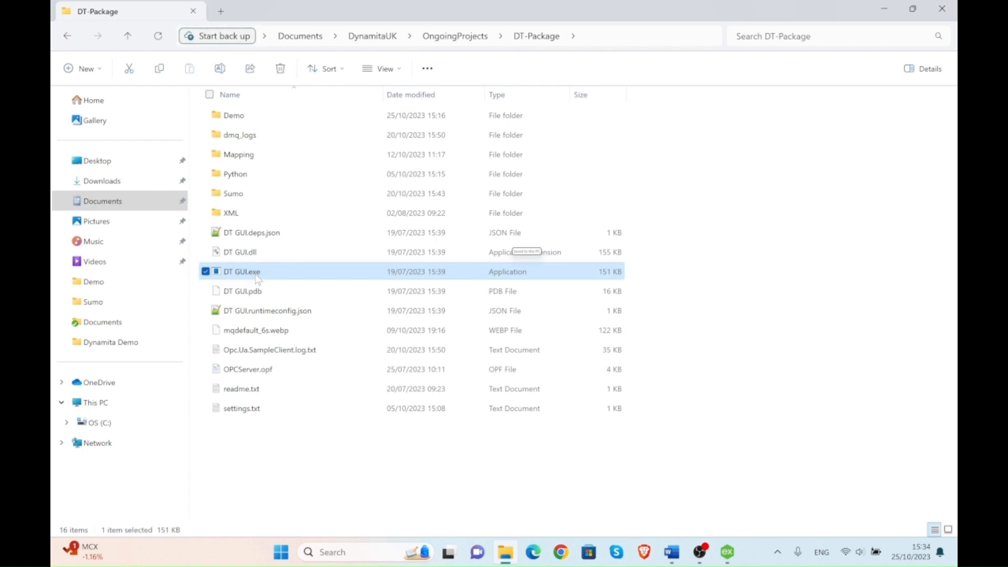
Step: Browse into DT-Package's Python folder and open settings.py in Notepad++
{"action": "double_click", "coordinate": [235, 173]}
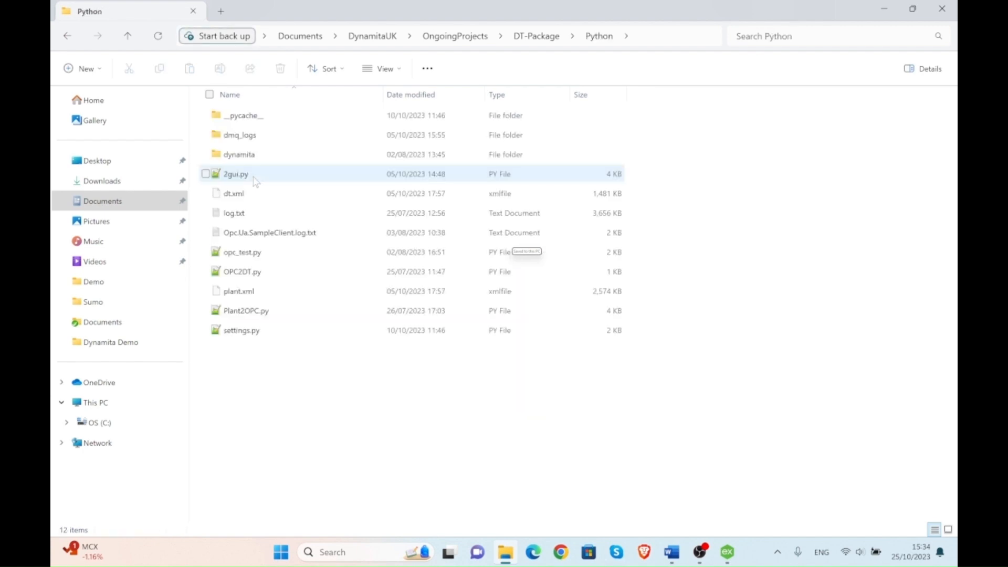
{"action": "double_click", "coordinate": [241, 329]}
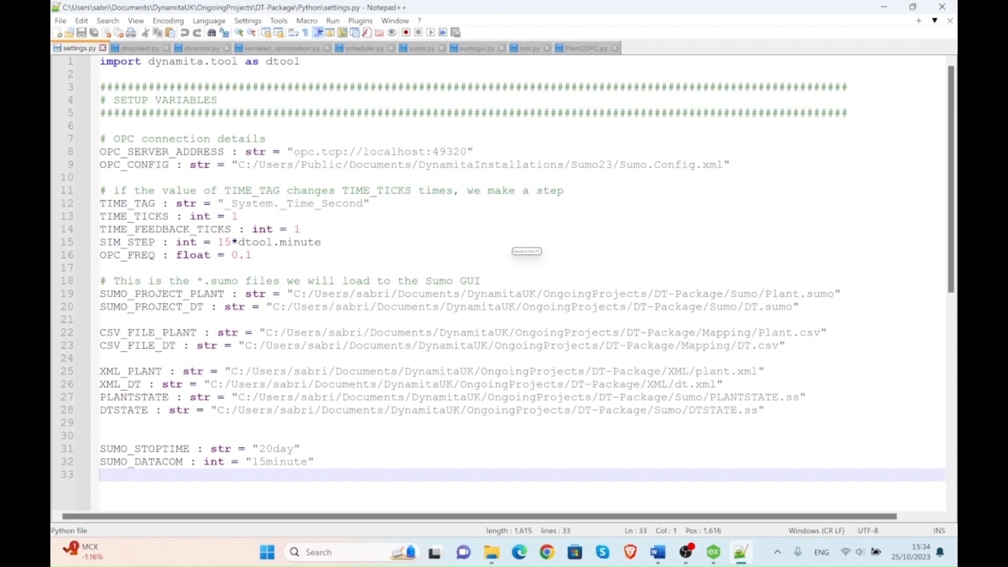
Step: Check the 20-day SUMO_STOPTIME in settings.py, then launch DT GUI.exe
{"action": "double_click", "coordinate": [450, 152]}
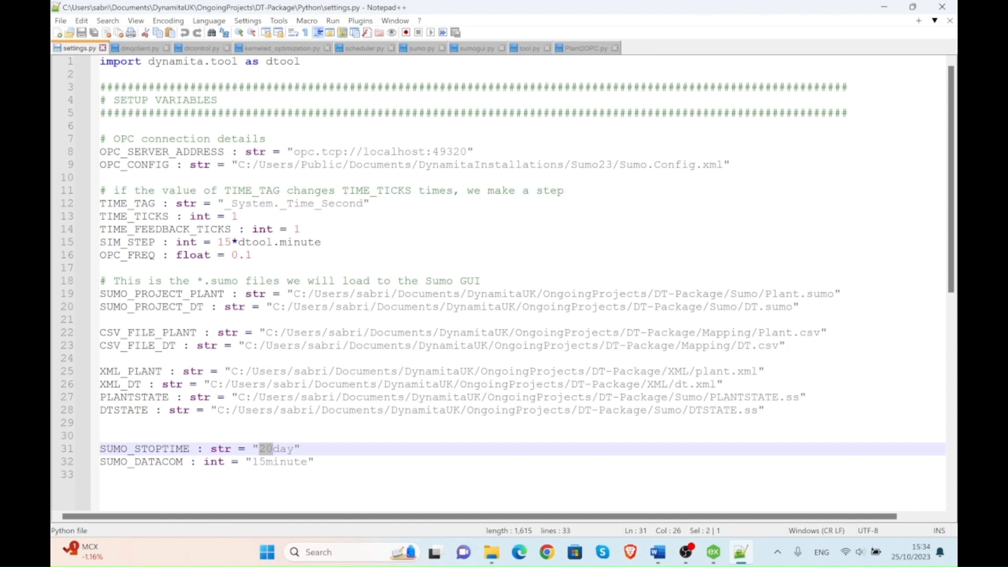
{"action": "double_click", "coordinate": [277, 448]}
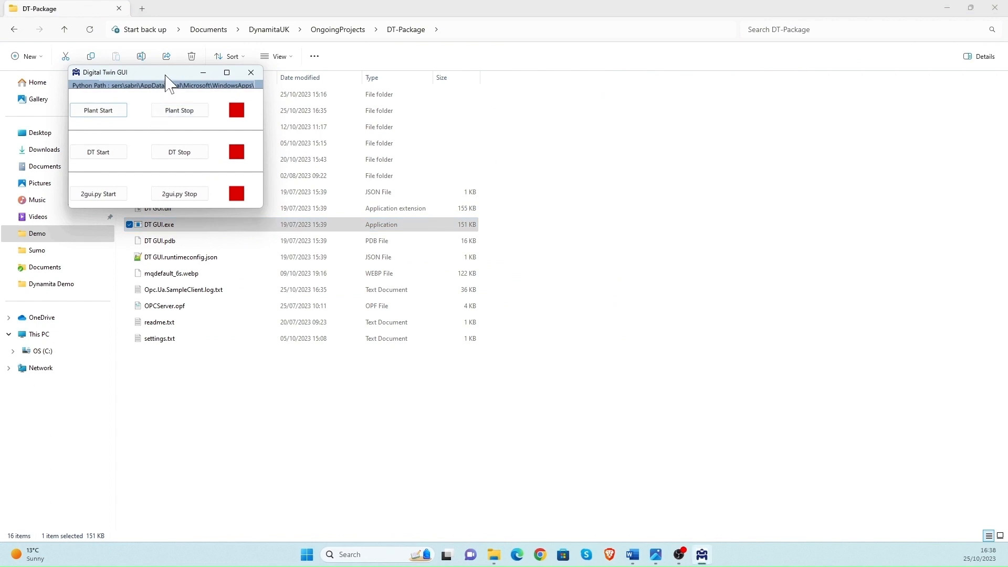
Step: Start the Plant and DT simulations from the Digital Twin GUI and bring up both Sumo windows
{"action": "left_click_drag", "start_coordinate": [164, 72], "coordinate": [450, 214]}
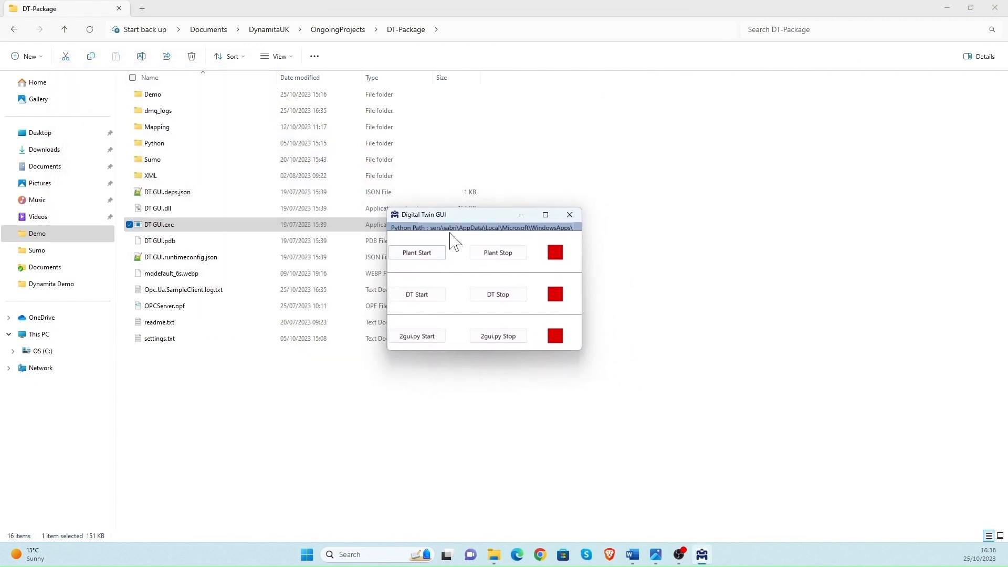
{"action": "left_click", "coordinate": [416, 252]}
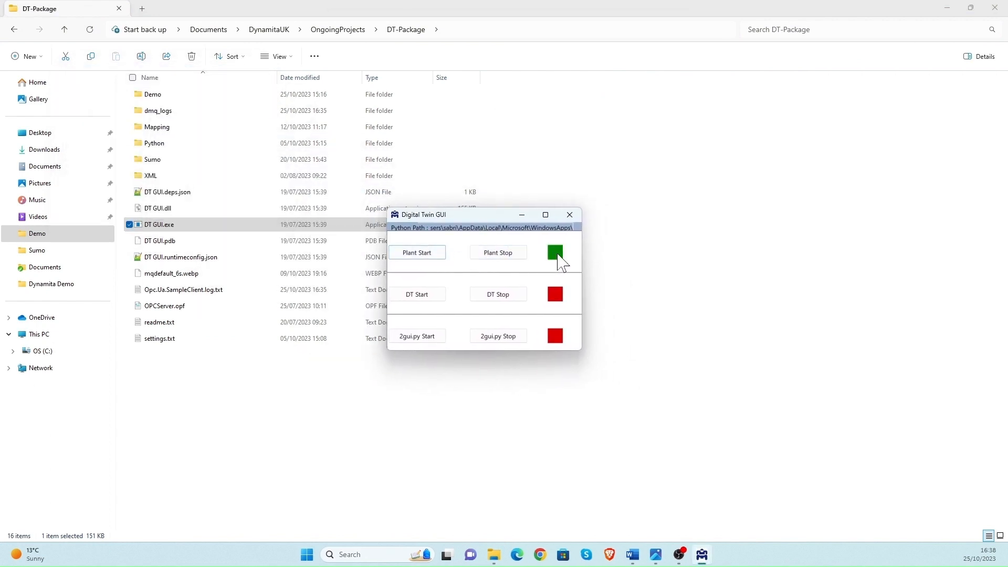
{"action": "left_click", "coordinate": [416, 294]}
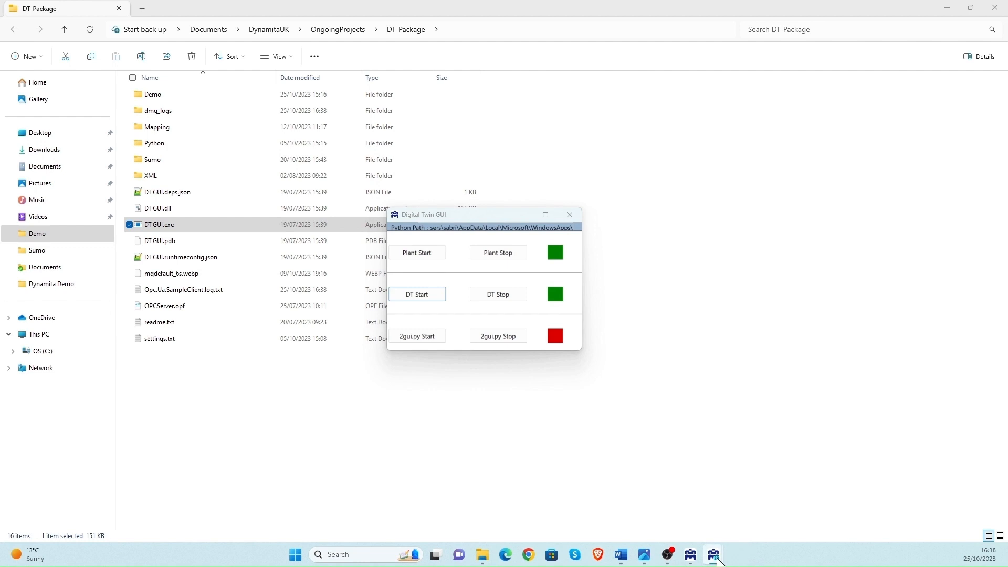
{"action": "mouse_move", "coordinate": [712, 553]}
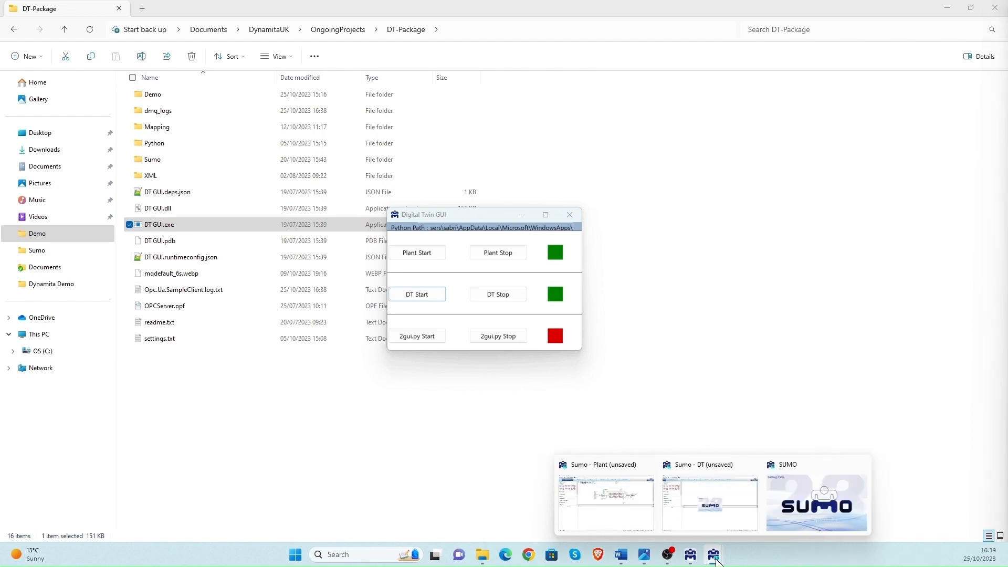
{"action": "left_click", "coordinate": [849, 465]}
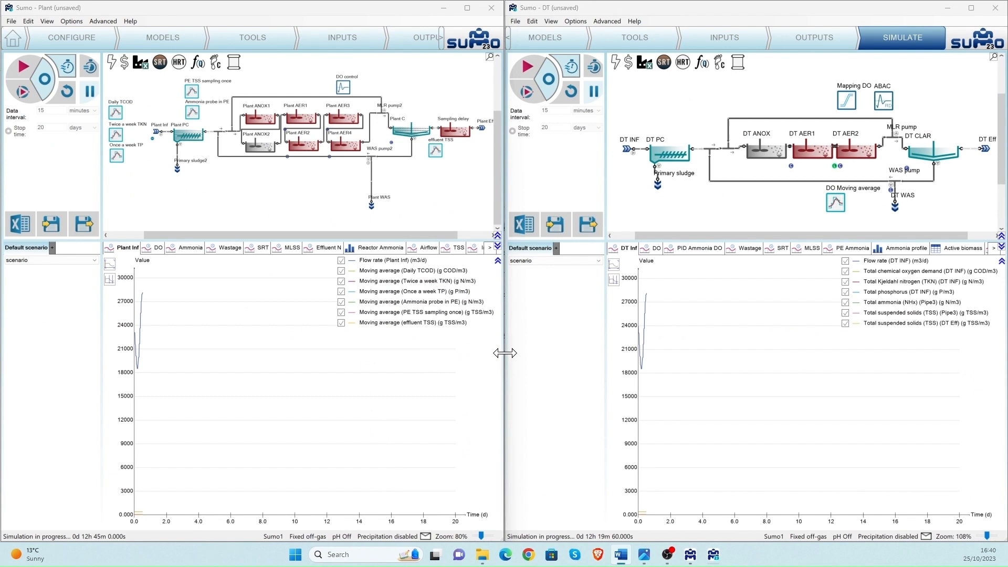
{"action": "mouse_move", "coordinate": [536, 126]}
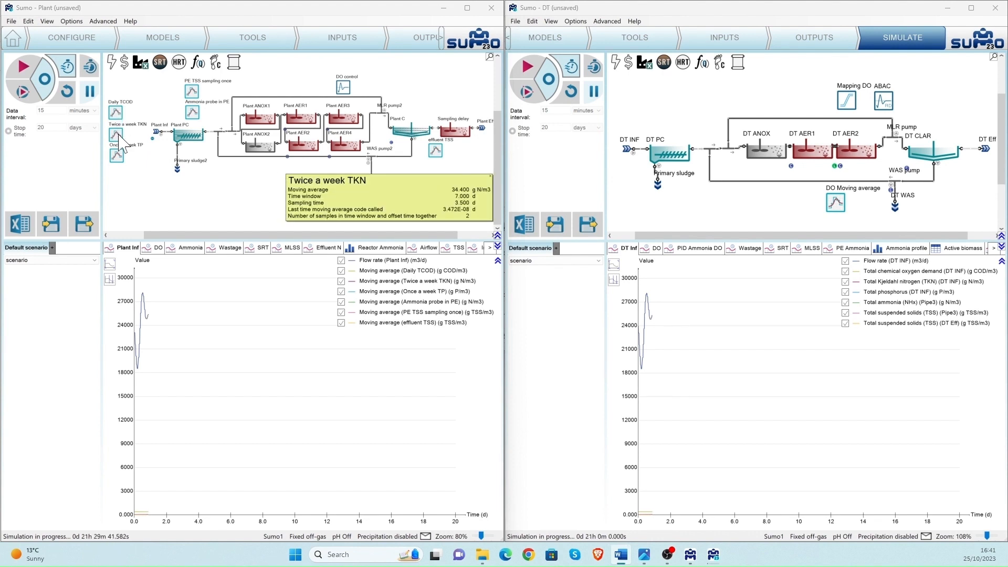
{"action": "mouse_move", "coordinate": [120, 157]}
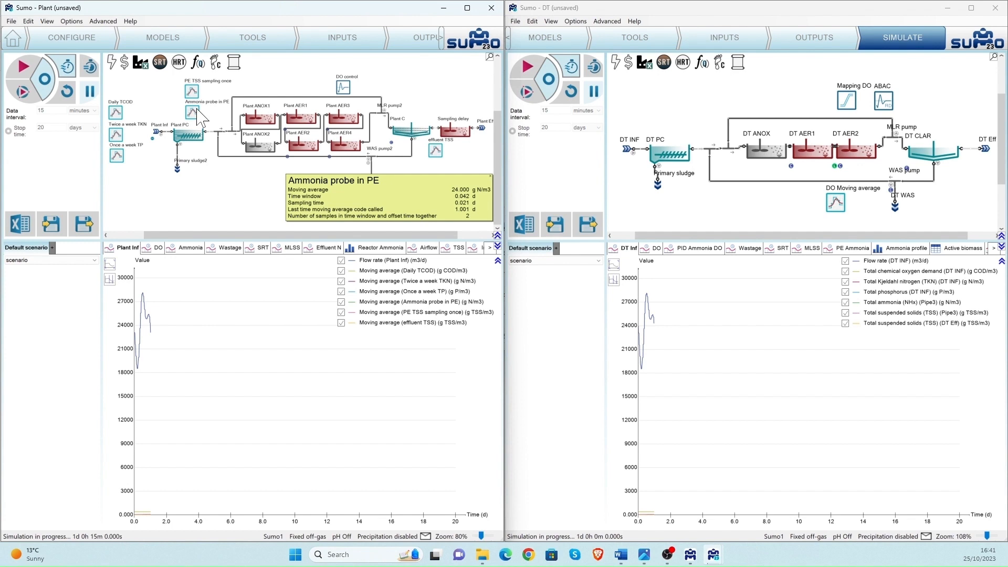
{"action": "mouse_move", "coordinate": [227, 197]}
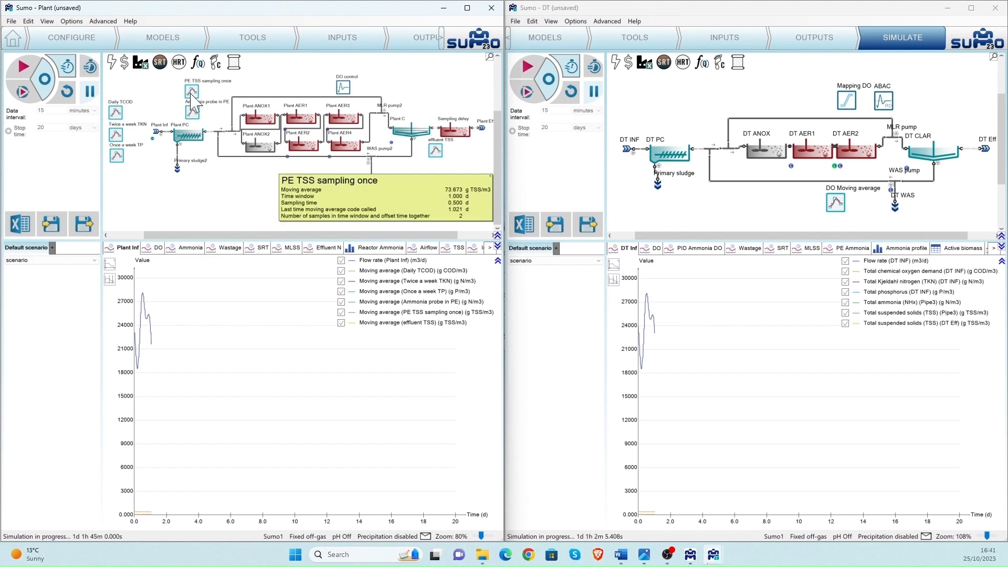
{"action": "mouse_move", "coordinate": [237, 181]}
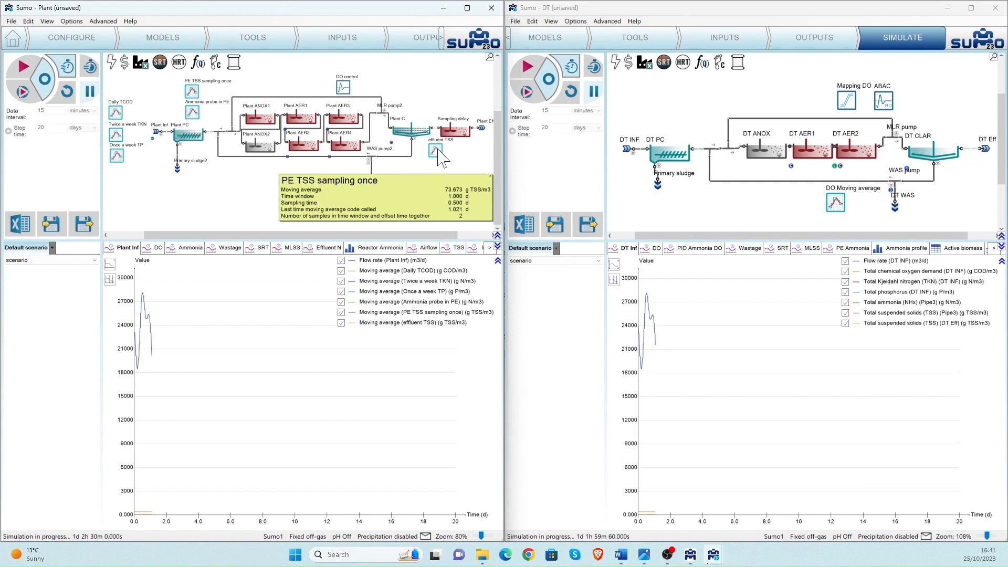
{"action": "mouse_move", "coordinate": [437, 151]}
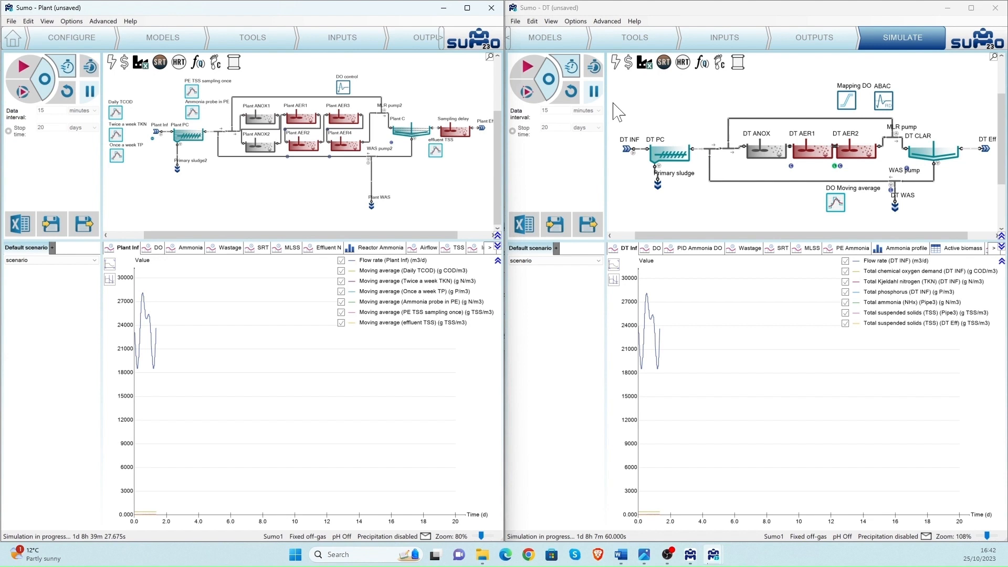
{"action": "mouse_move", "coordinate": [638, 188]}
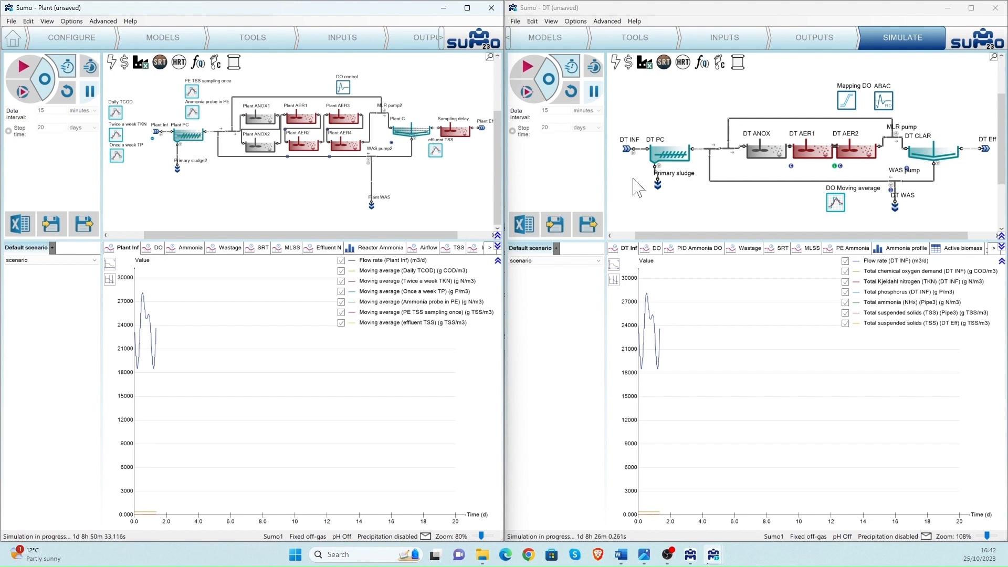
{"action": "mouse_move", "coordinate": [635, 167]}
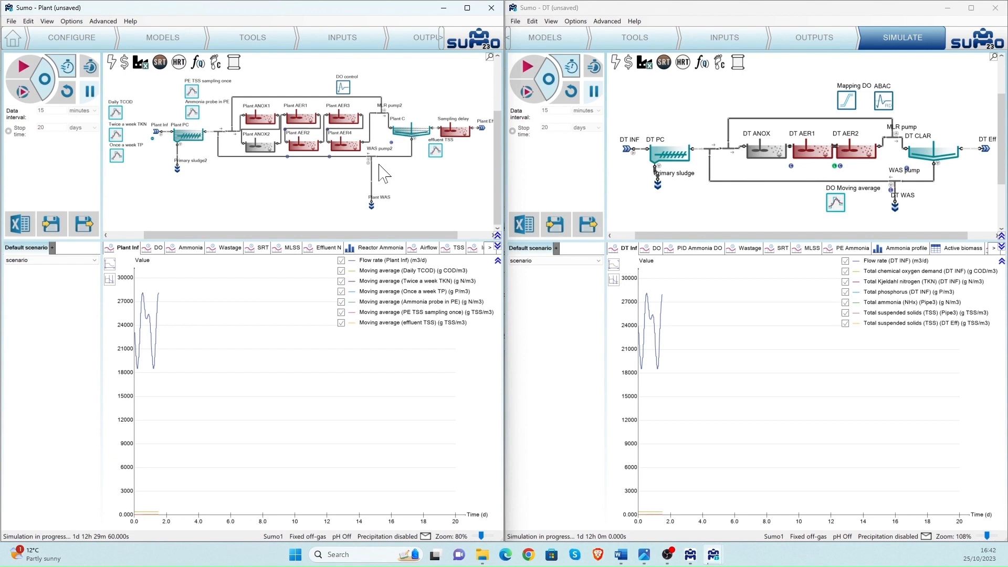
{"action": "mouse_move", "coordinate": [246, 164]}
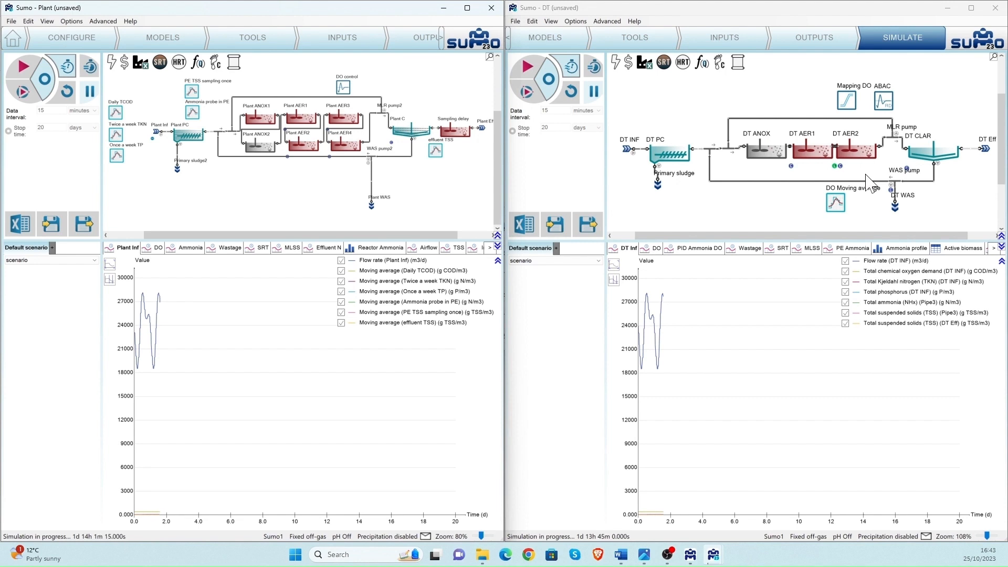
{"action": "mouse_move", "coordinate": [927, 209]}
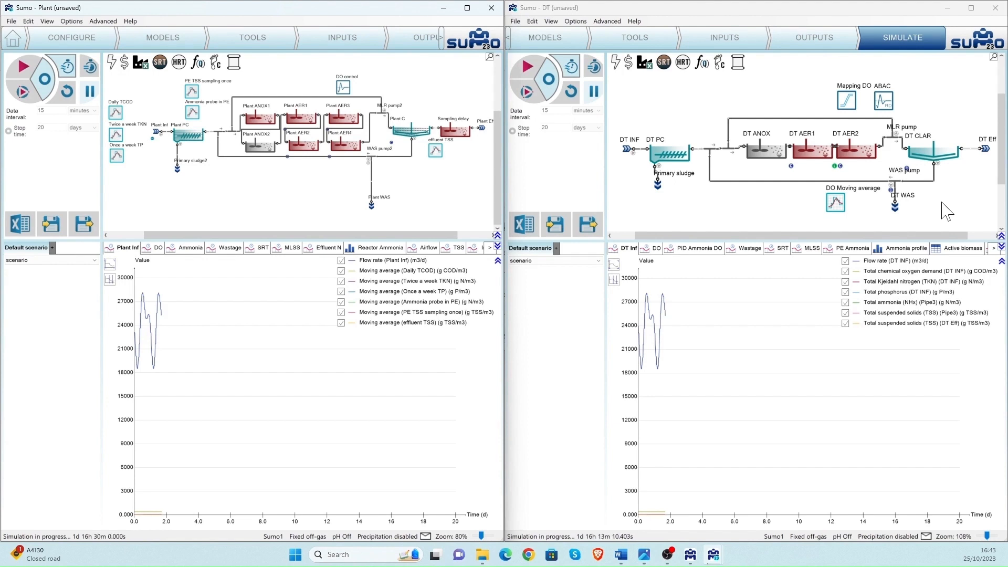
{"action": "mouse_move", "coordinate": [733, 444]}
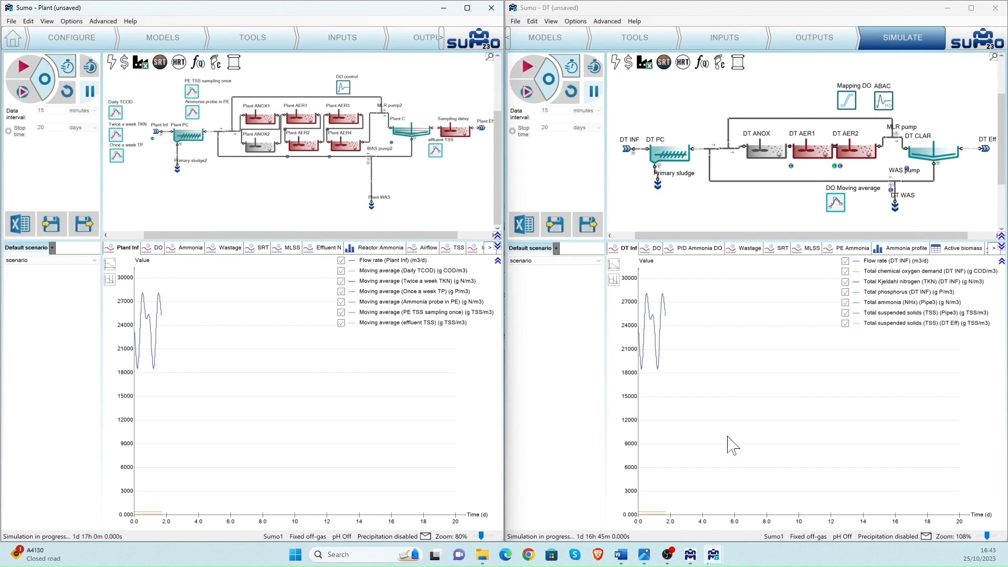
{"action": "mouse_move", "coordinate": [713, 554]}
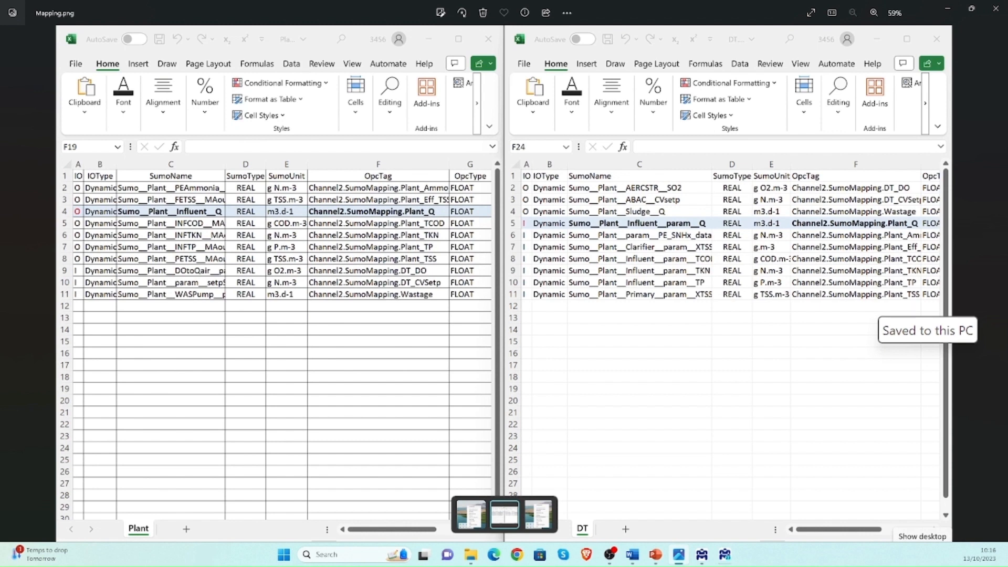
{"action": "mouse_move", "coordinate": [312, 283]}
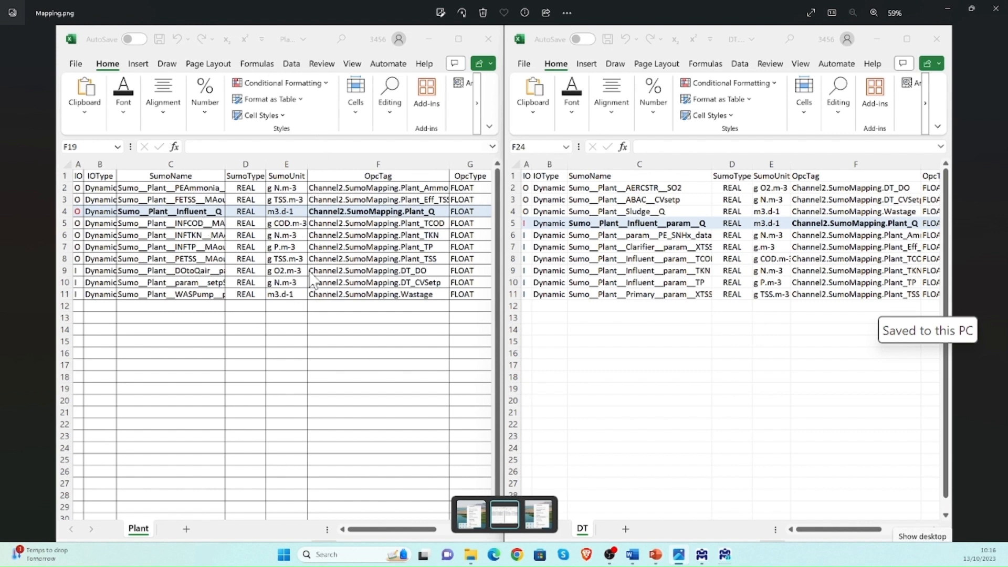
{"action": "mouse_move", "coordinate": [328, 233]}
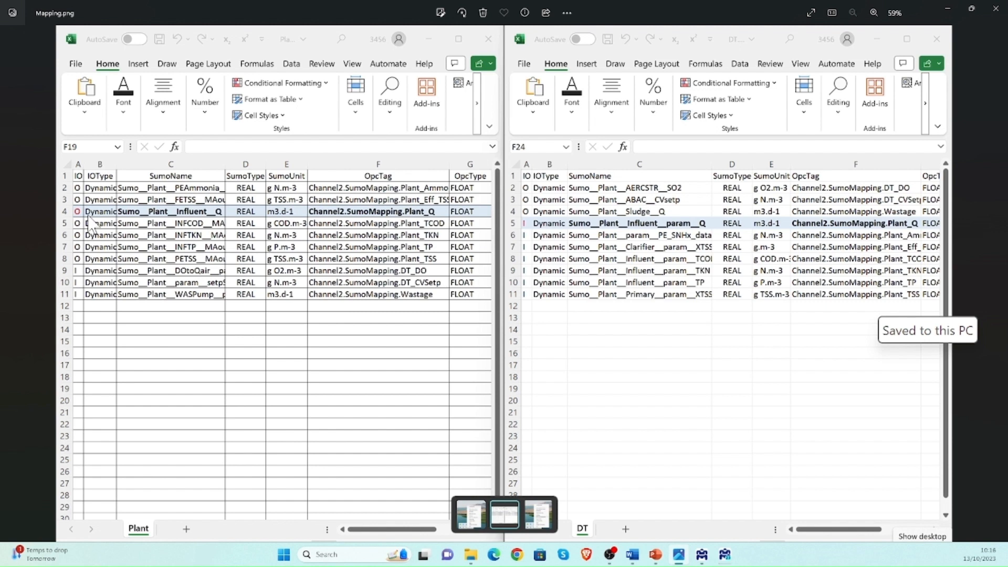
{"action": "mouse_move", "coordinate": [177, 224]}
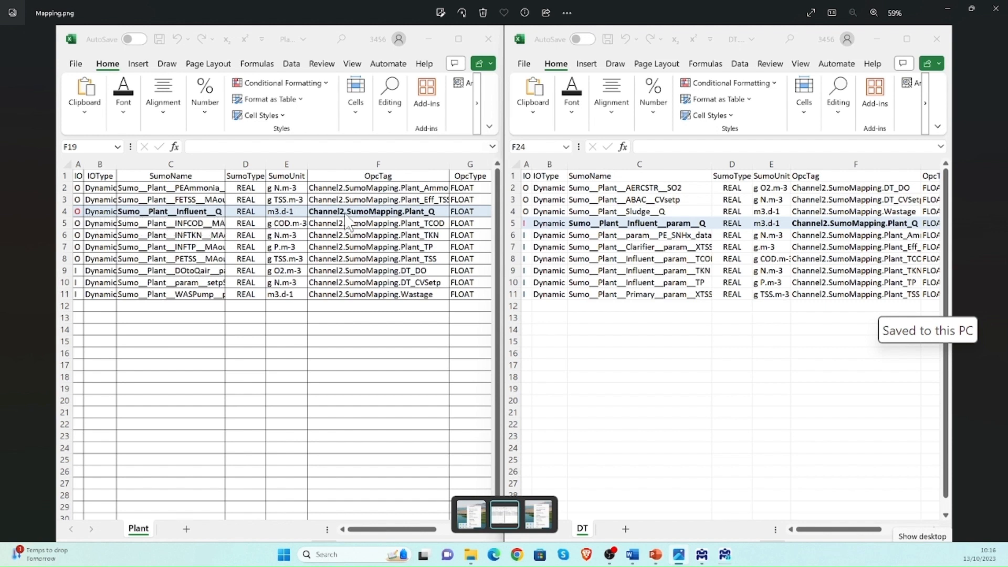
{"action": "mouse_move", "coordinate": [393, 225]}
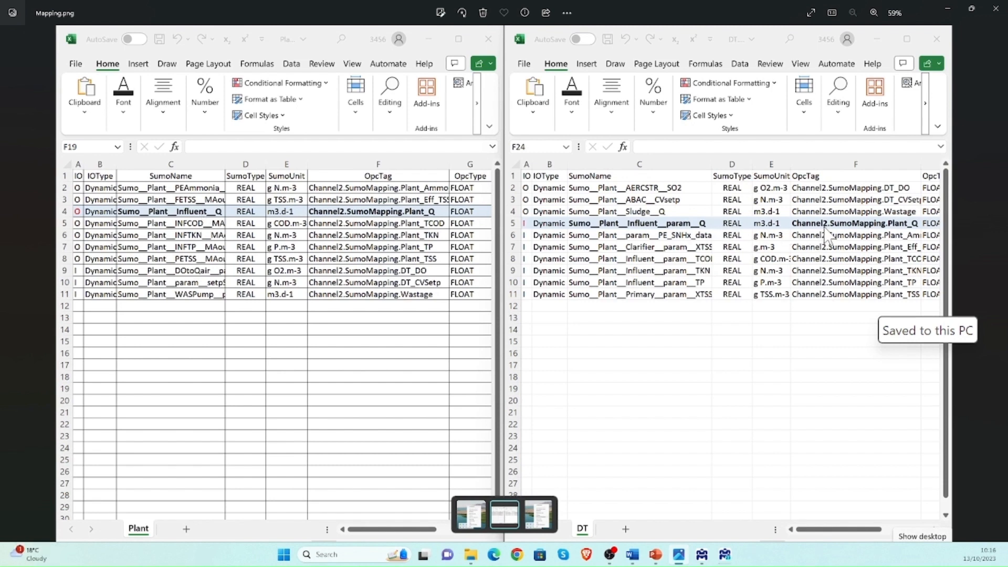
{"action": "mouse_move", "coordinate": [701, 237]}
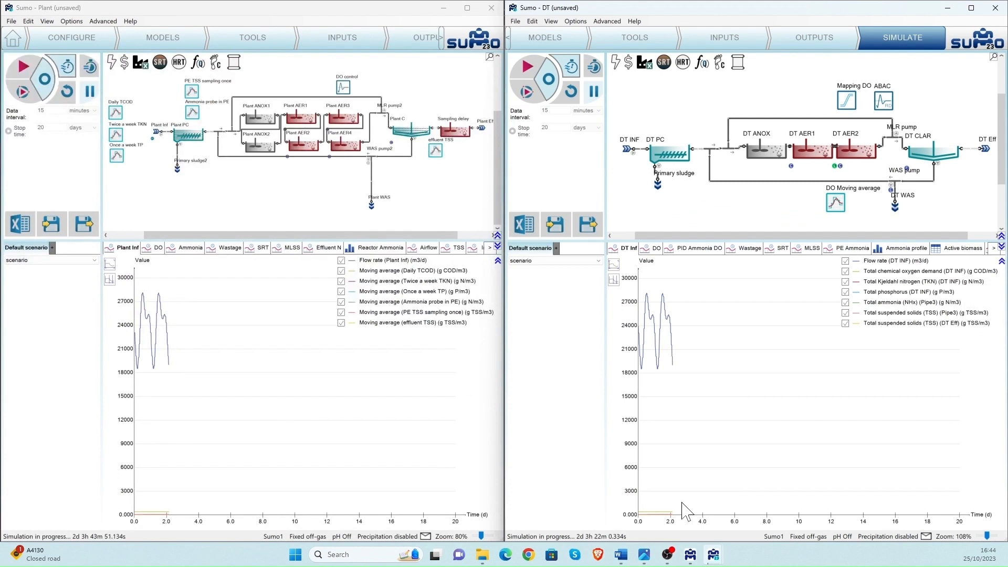
{"action": "mouse_move", "coordinate": [709, 466]}
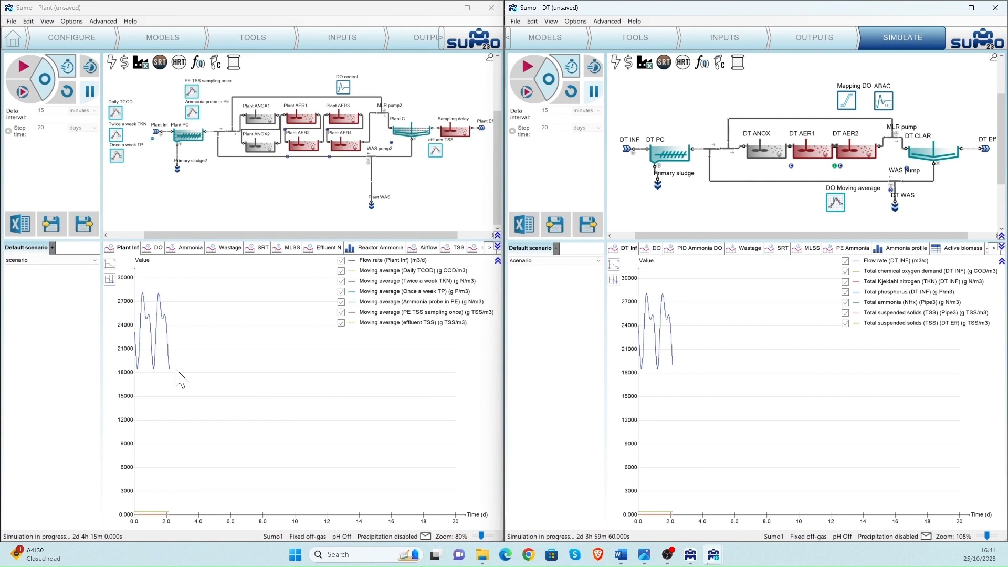
{"action": "mouse_move", "coordinate": [372, 337]}
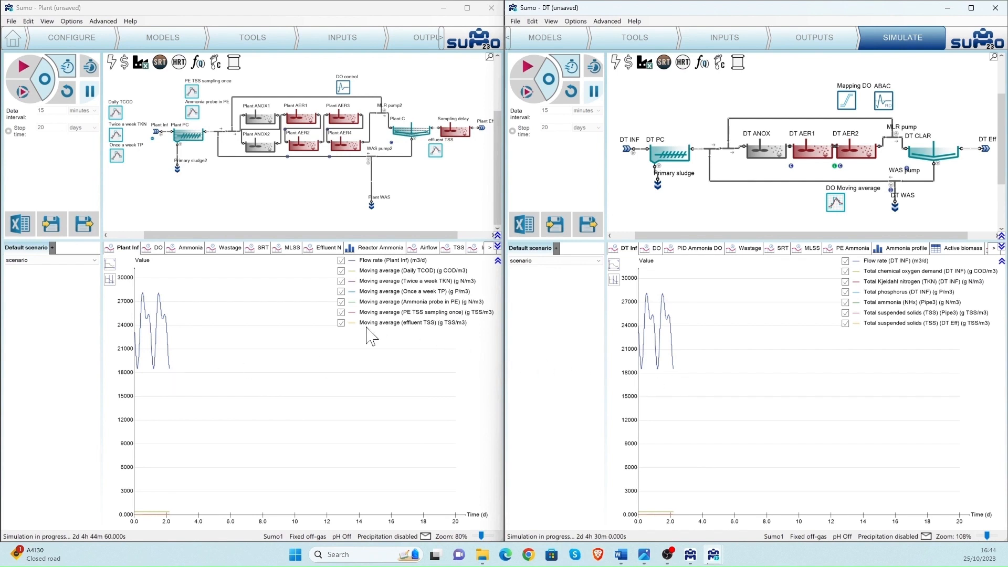
Step: Toggle the Plant Inf Flow rate curve off and back on to inspect the moving averages
{"action": "left_click", "coordinate": [342, 261]}
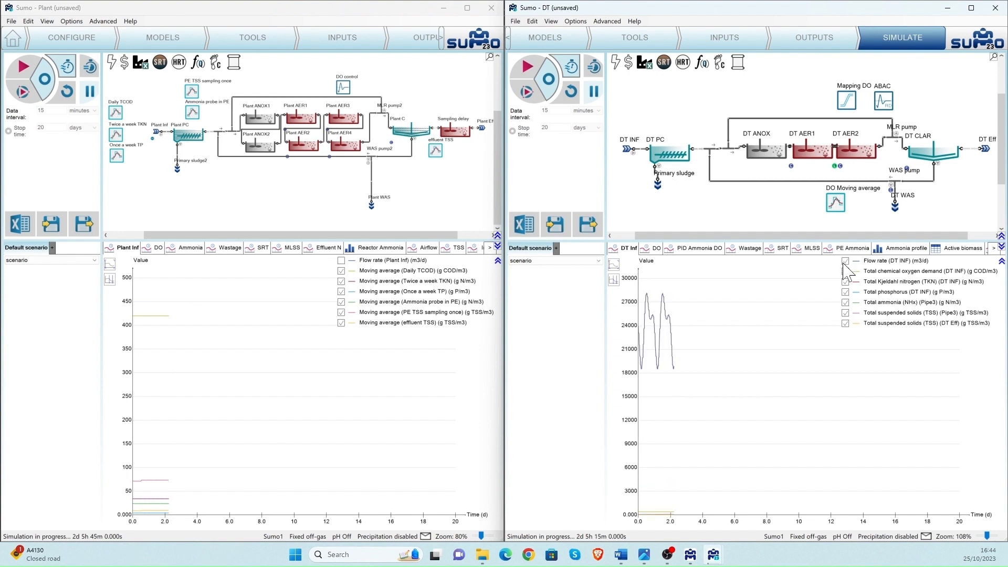
{"action": "left_click", "coordinate": [341, 260]}
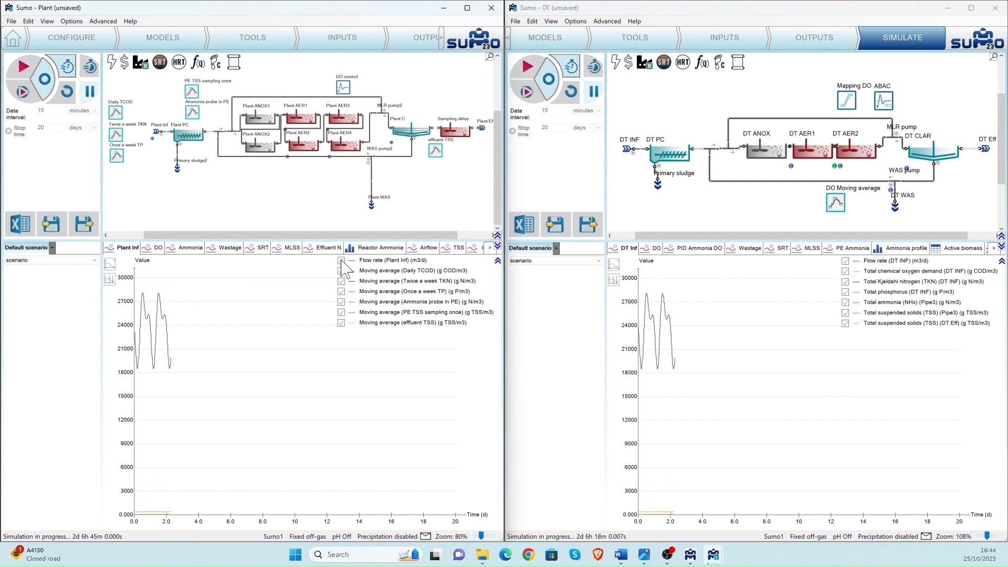
{"action": "left_click", "coordinate": [341, 260]}
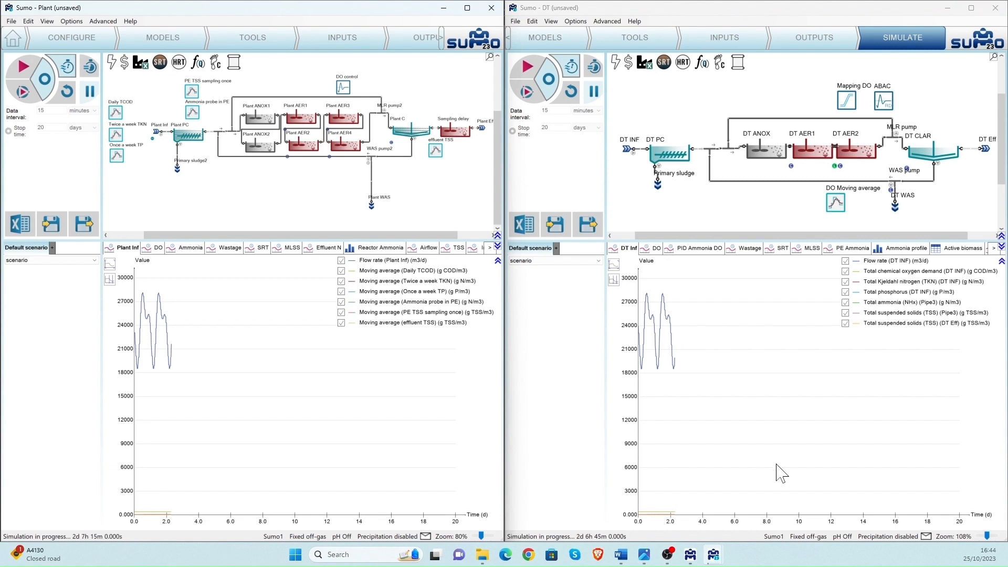
{"action": "mouse_move", "coordinate": [701, 261]}
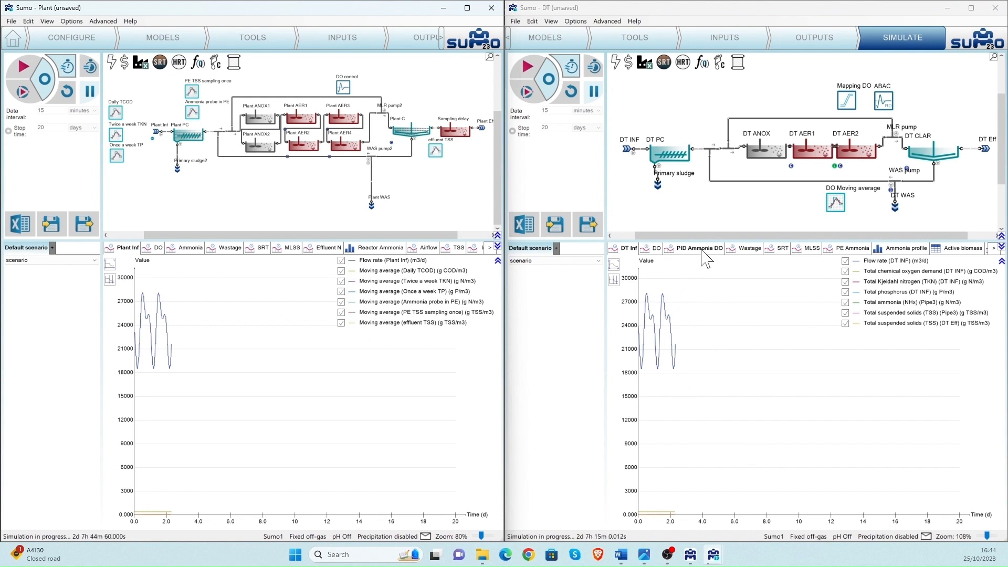
Step: Show the ammonia controller results, then the dissolved oxygen results, for both models
{"action": "left_click", "coordinate": [190, 248]}
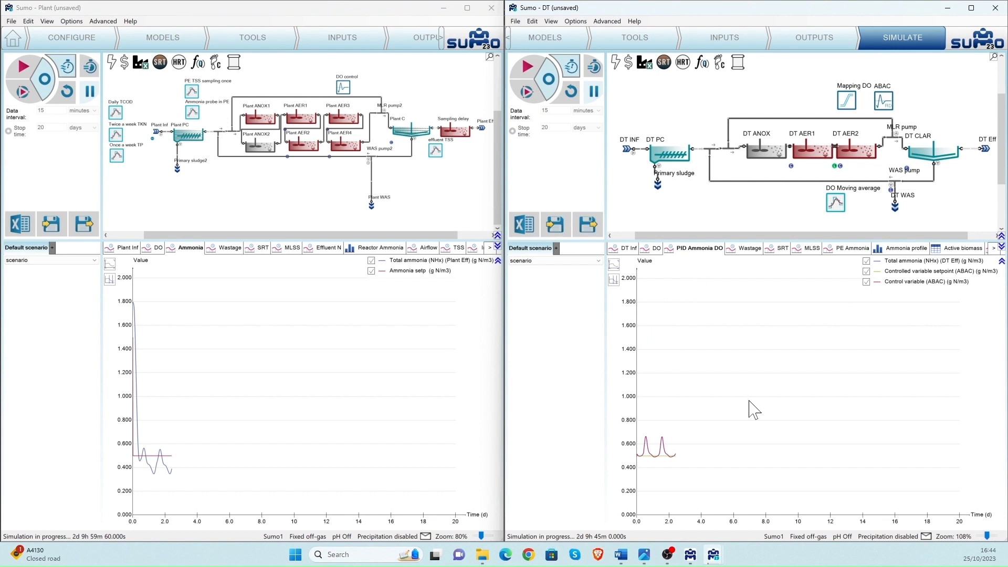
{"action": "mouse_move", "coordinate": [661, 474]}
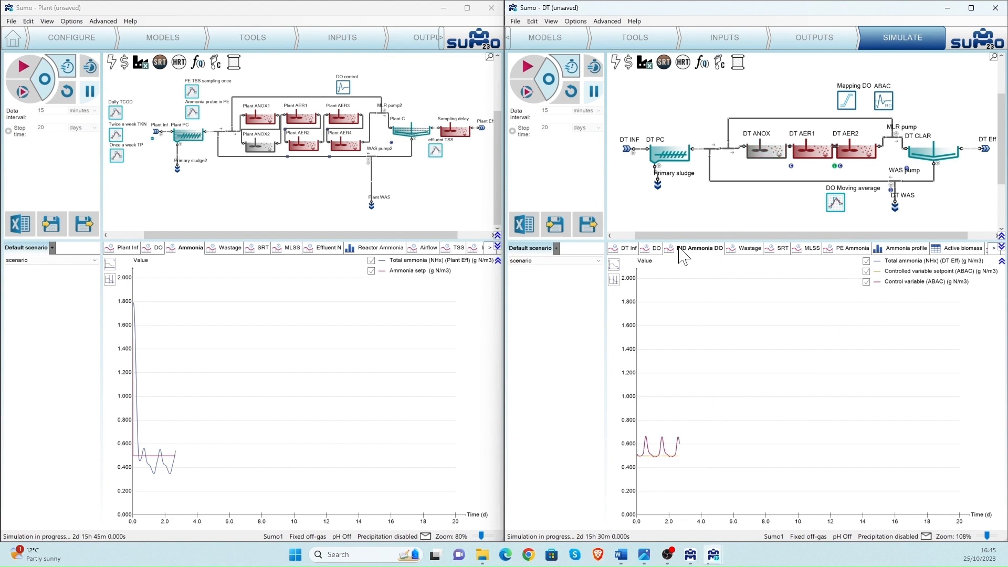
{"action": "left_click", "coordinate": [656, 248]}
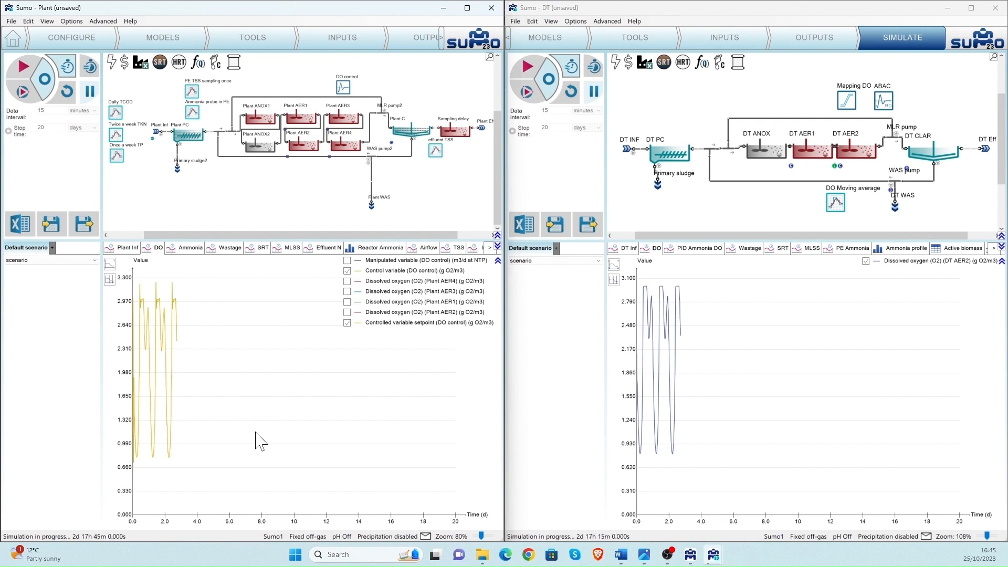
{"action": "mouse_move", "coordinate": [265, 442]}
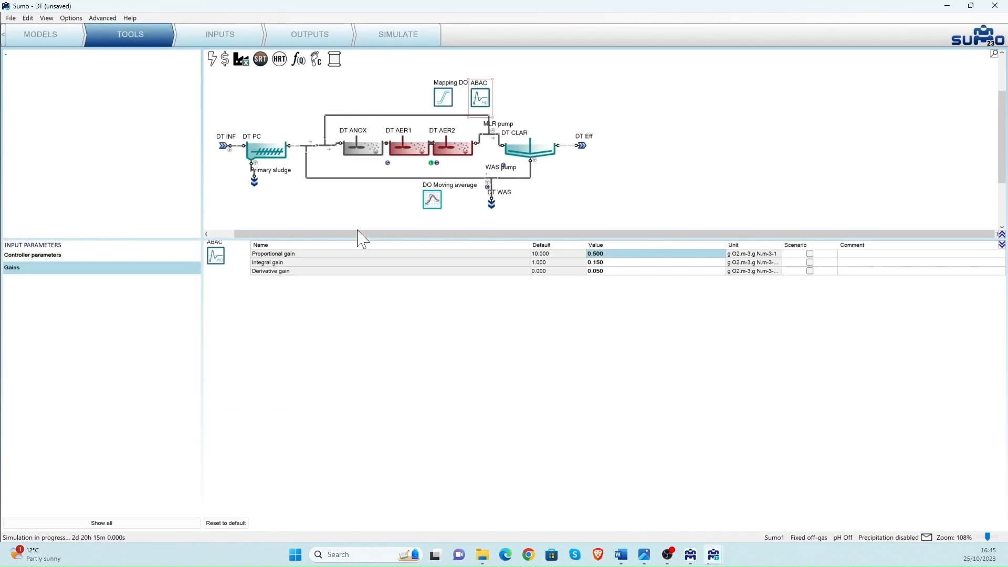
Step: Review the FlowDependence1 and ABAC setups, then the ABAC controller parameters and gains under Inputs
{"action": "left_click", "coordinate": [551, 246]}
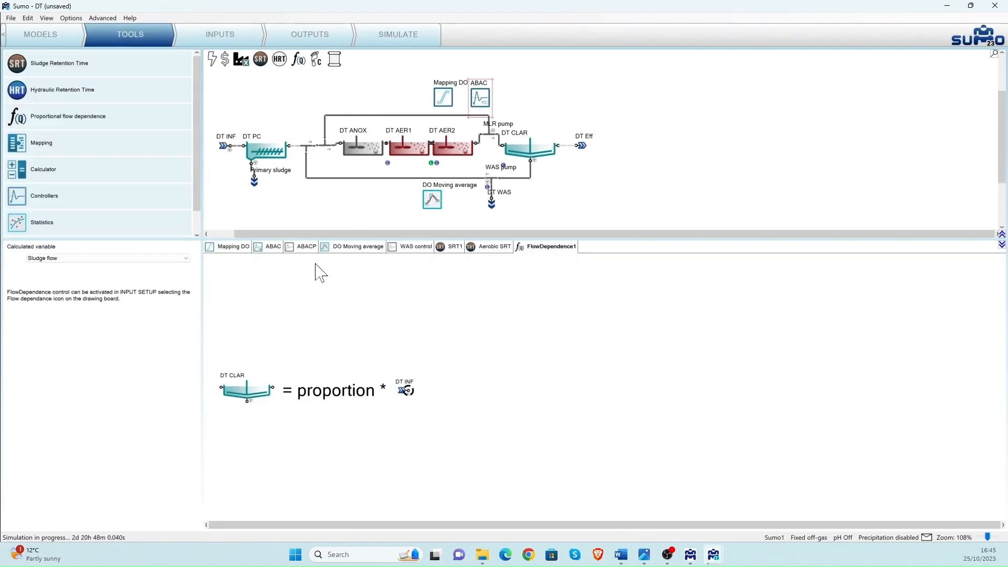
{"action": "left_click", "coordinate": [273, 246]}
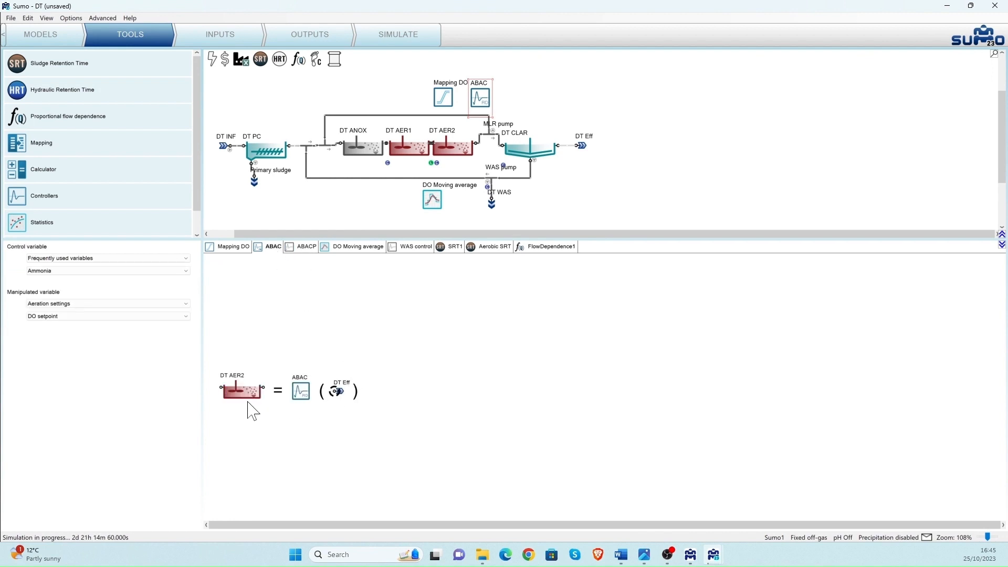
{"action": "mouse_move", "coordinate": [366, 415]}
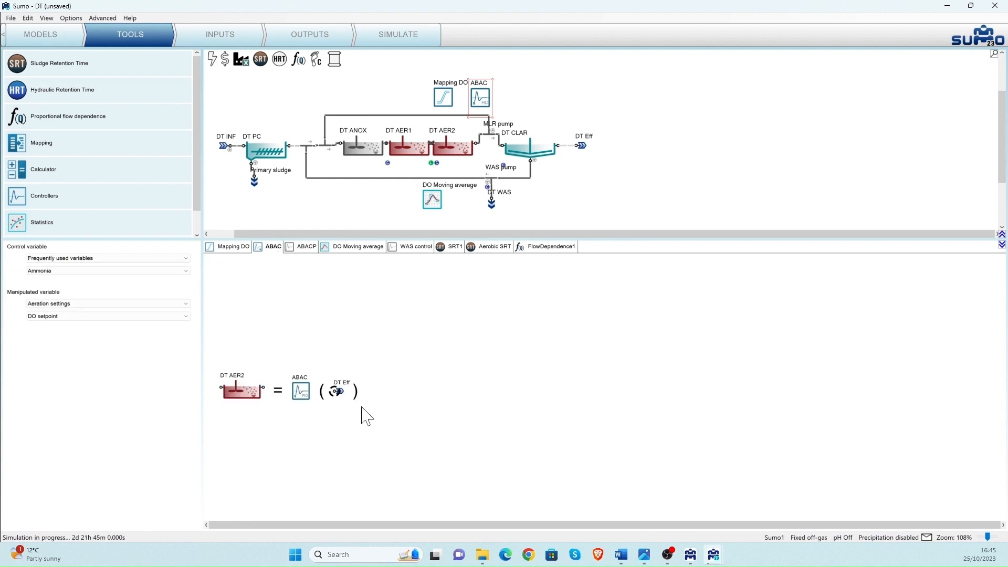
{"action": "mouse_move", "coordinate": [247, 420]}
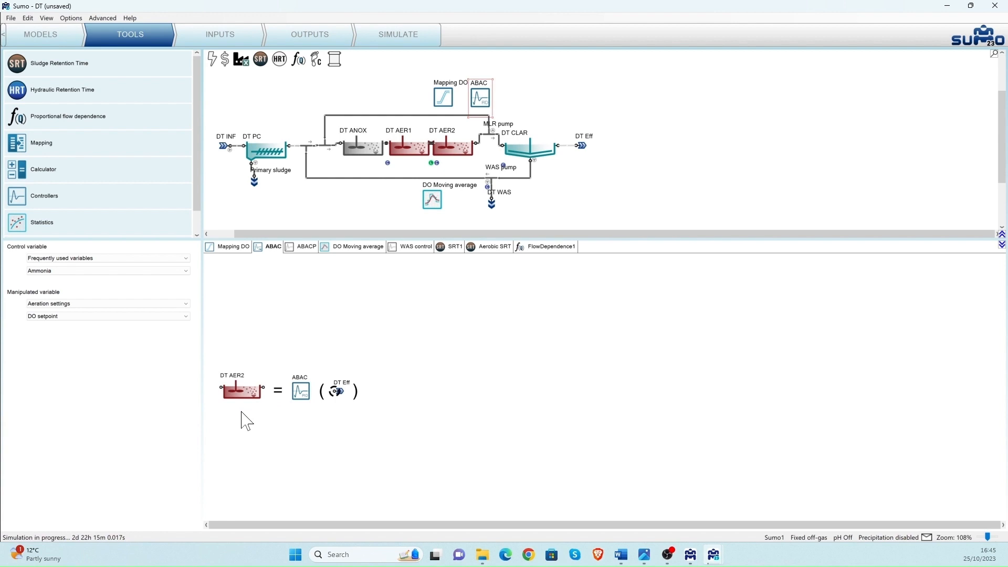
{"action": "mouse_move", "coordinate": [817, 67]}
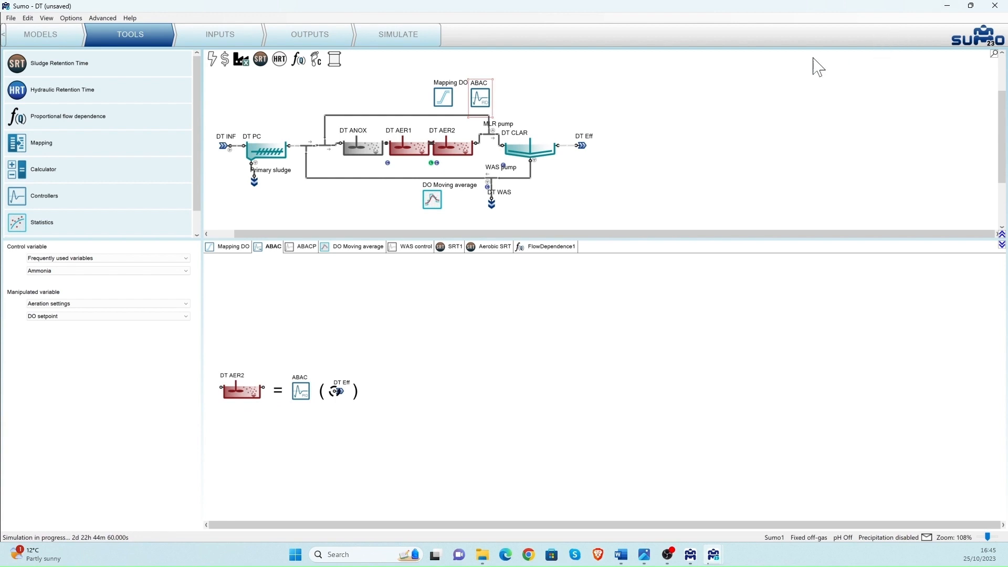
{"action": "left_click", "coordinate": [218, 28]}
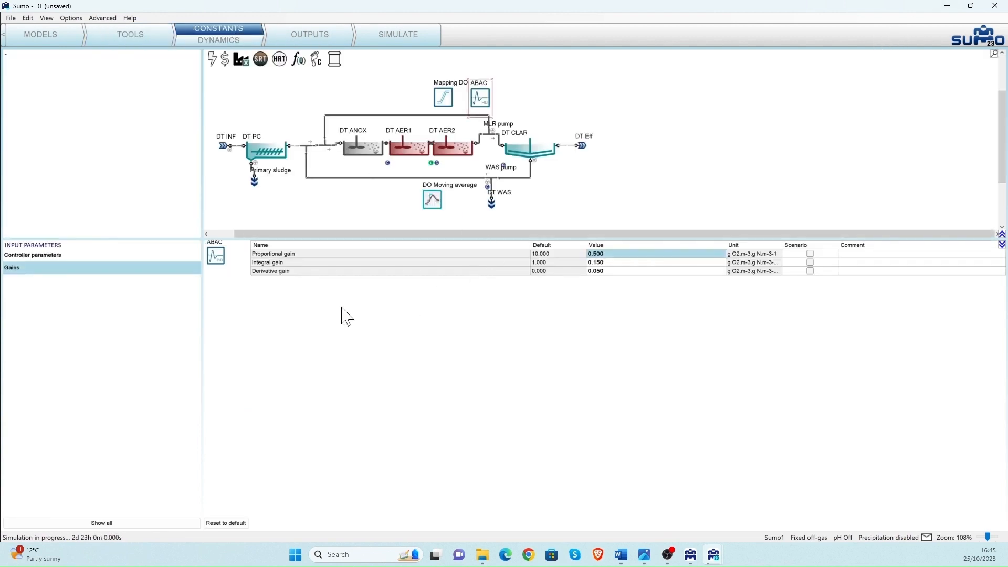
{"action": "left_click", "coordinate": [32, 255]}
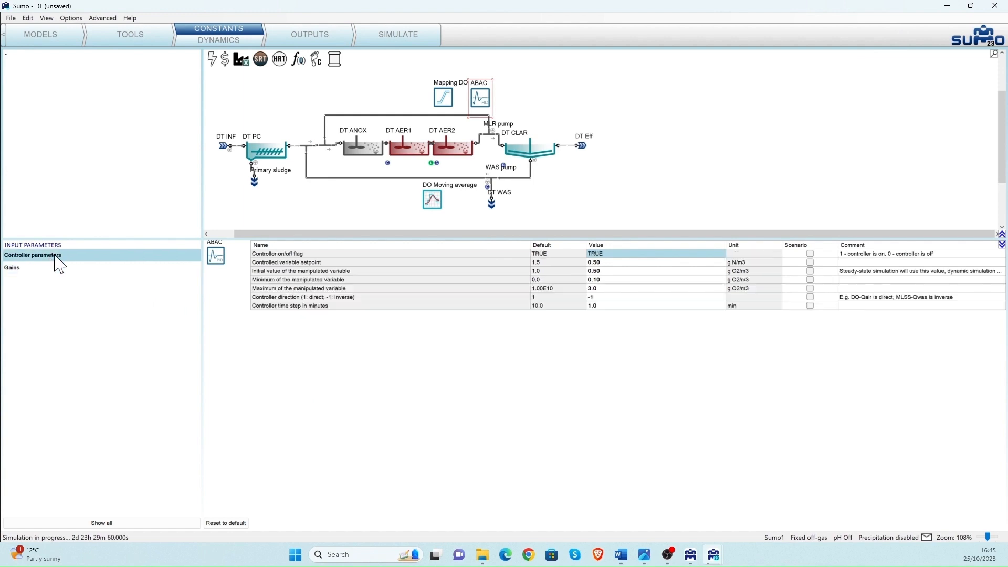
{"action": "mouse_move", "coordinate": [248, 325]}
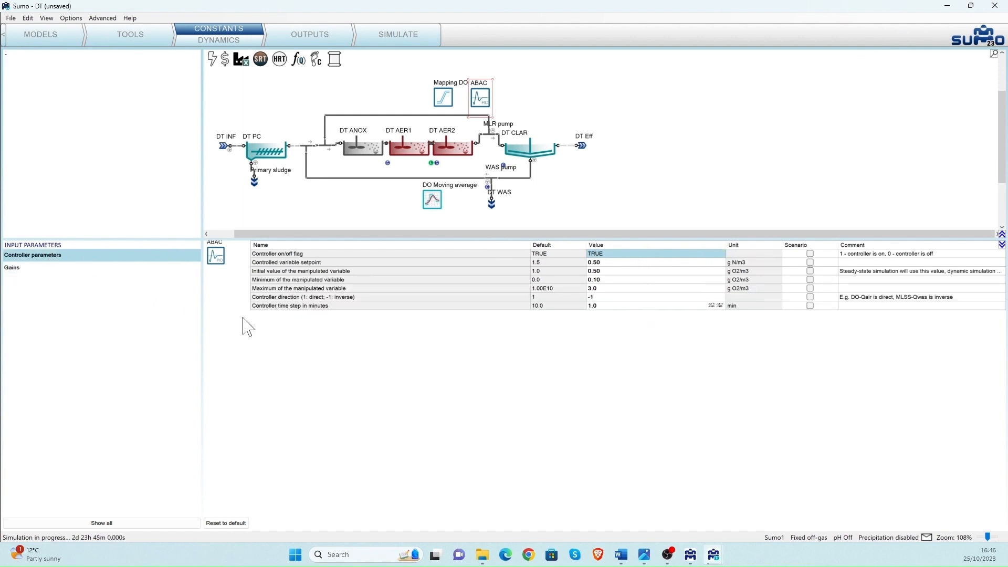
{"action": "left_click", "coordinate": [11, 267]}
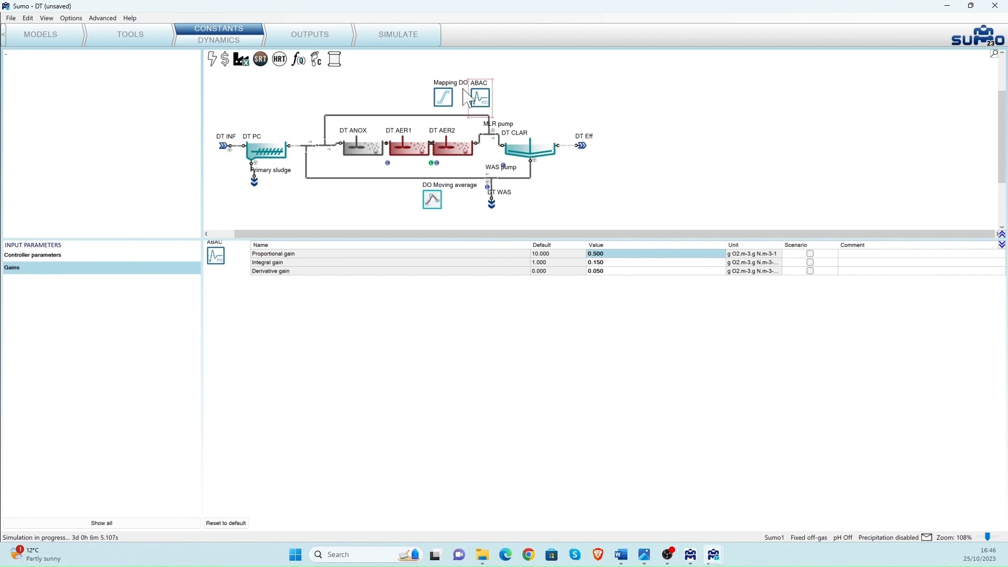
{"action": "left_click", "coordinate": [398, 34]}
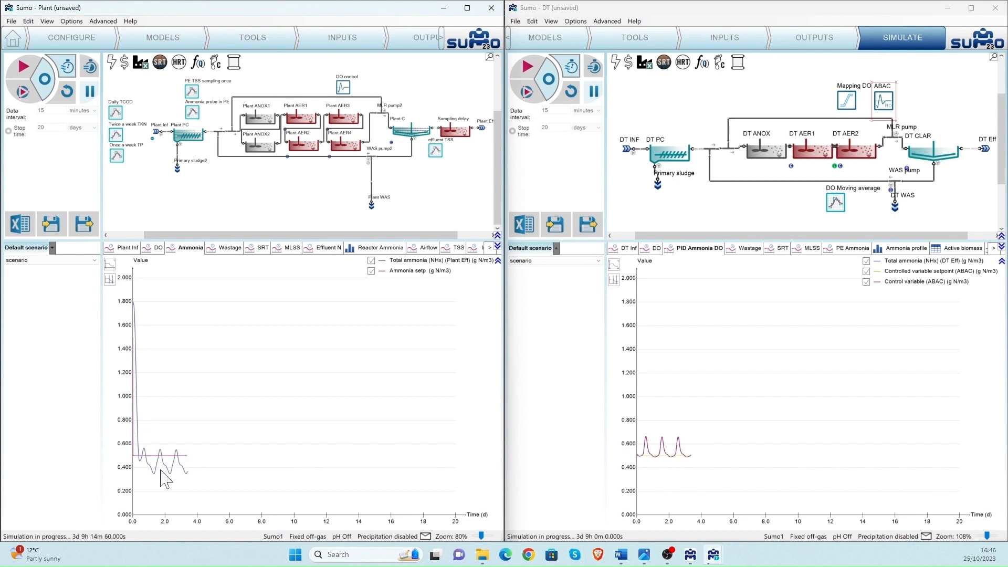
{"action": "mouse_move", "coordinate": [221, 489]}
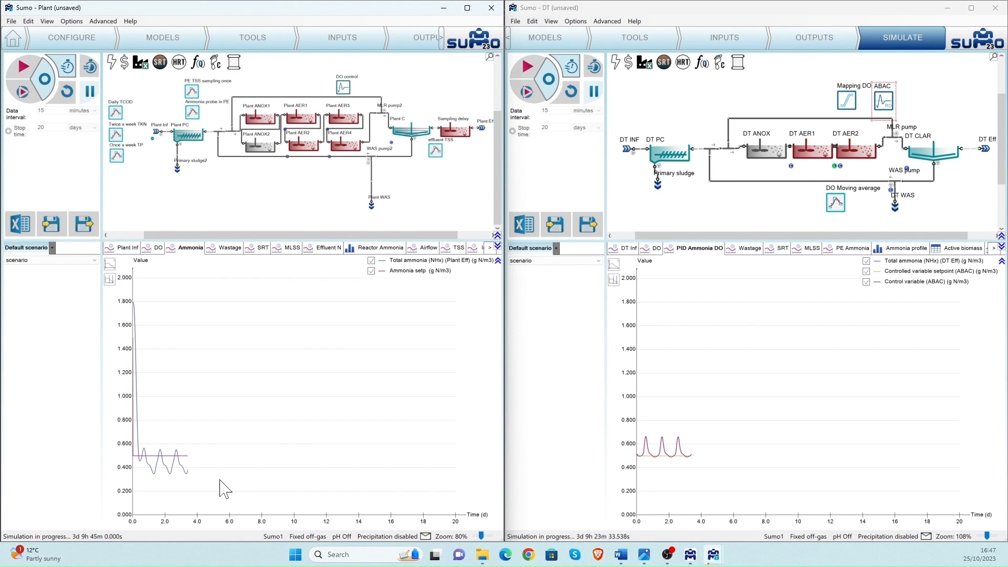
{"action": "mouse_move", "coordinate": [138, 235]}
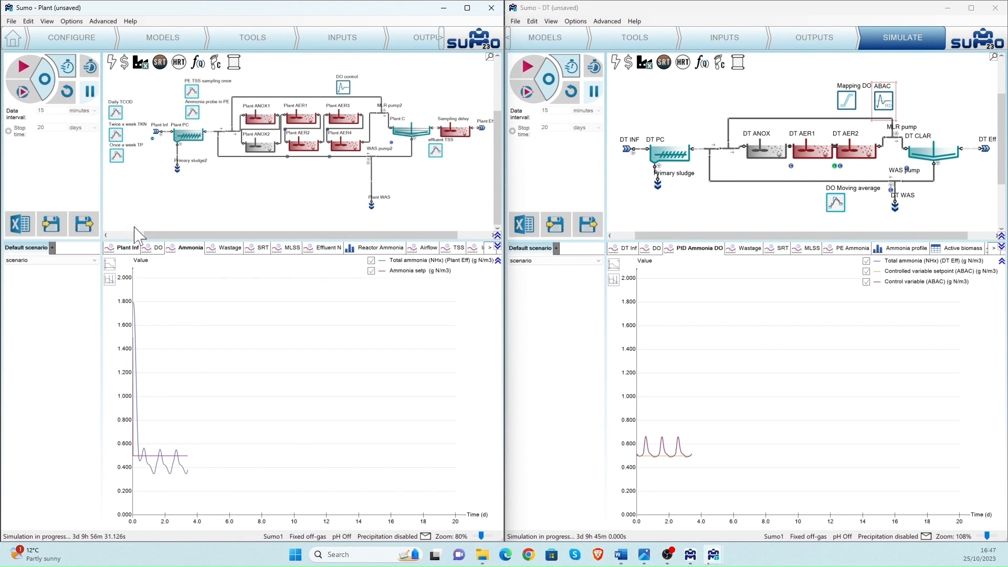
Step: Switch the Plant chart to dissolved oxygen and back to ammonia
{"action": "left_click", "coordinate": [157, 247]}
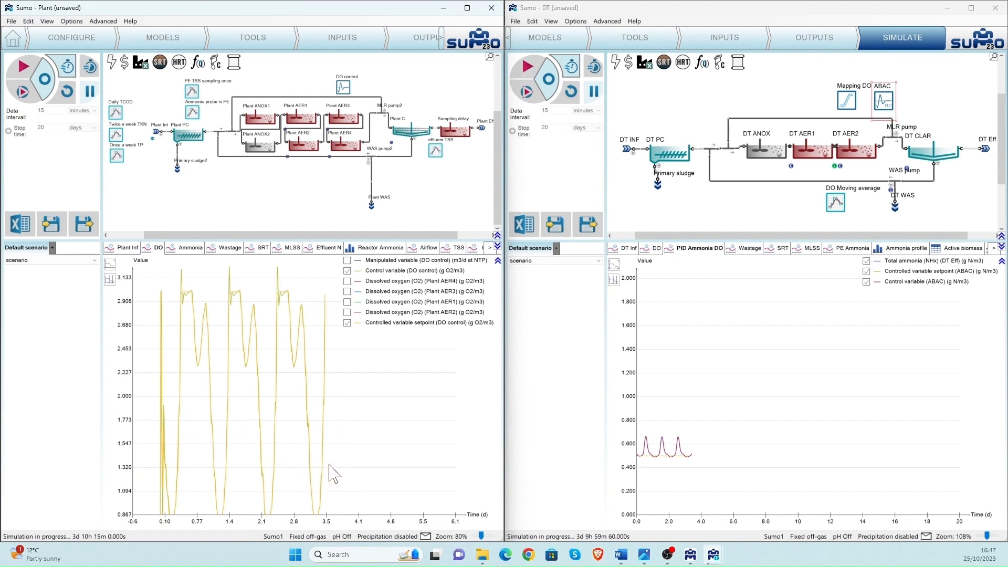
{"action": "mouse_move", "coordinate": [370, 480]}
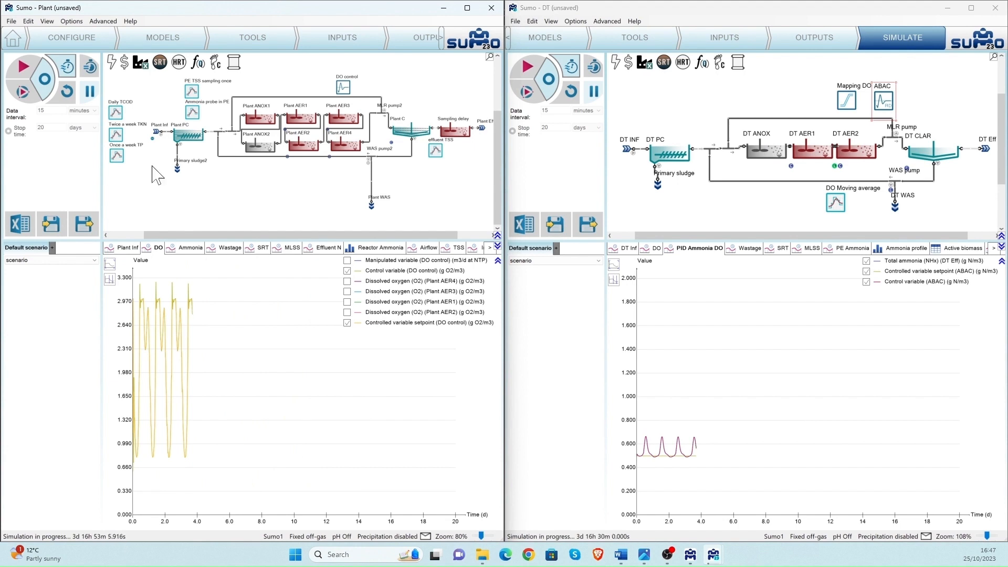
{"action": "left_click", "coordinate": [190, 250]}
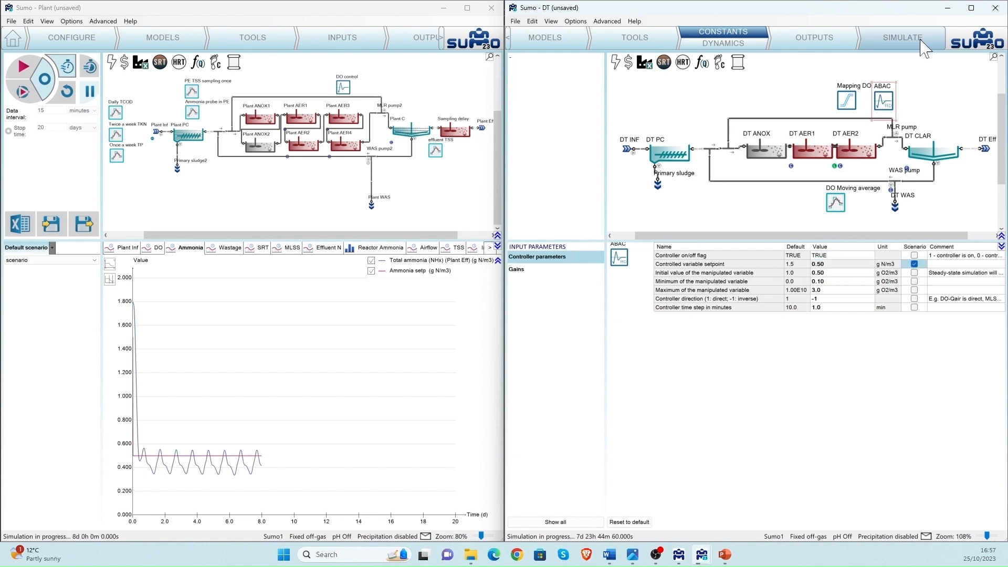
Step: Return the DT model to Simulate and select the 0.50 ammonia setpoint to change it to 1
{"action": "left_click", "coordinate": [902, 37]}
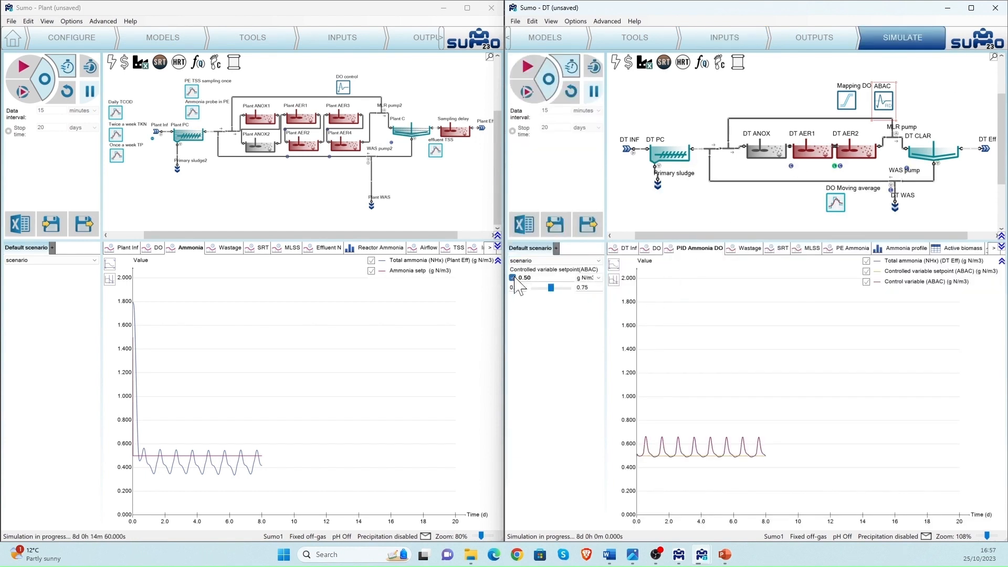
{"action": "triple_click", "coordinate": [524, 278]}
{"action": "type", "text": "1"}
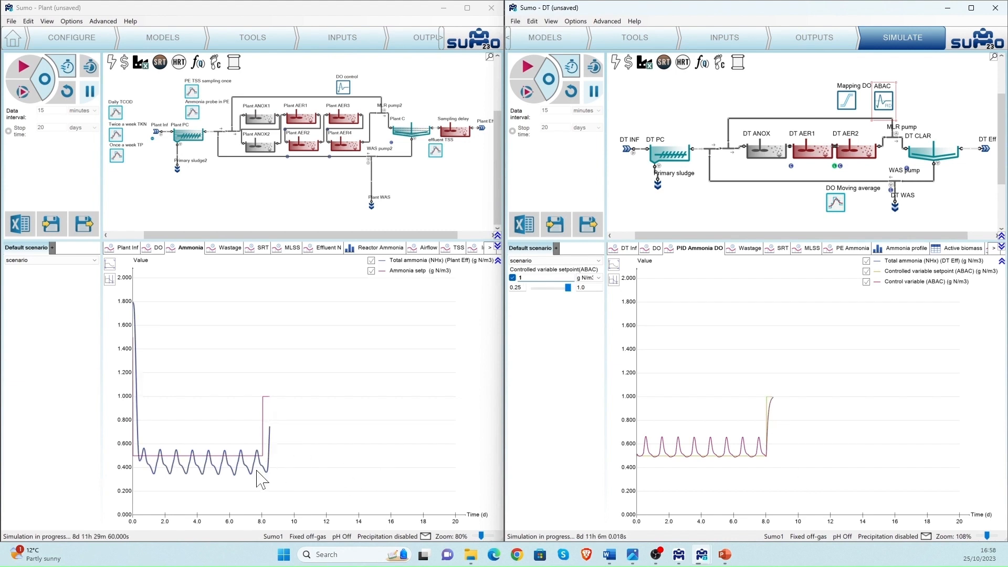
{"action": "mouse_move", "coordinate": [262, 536]}
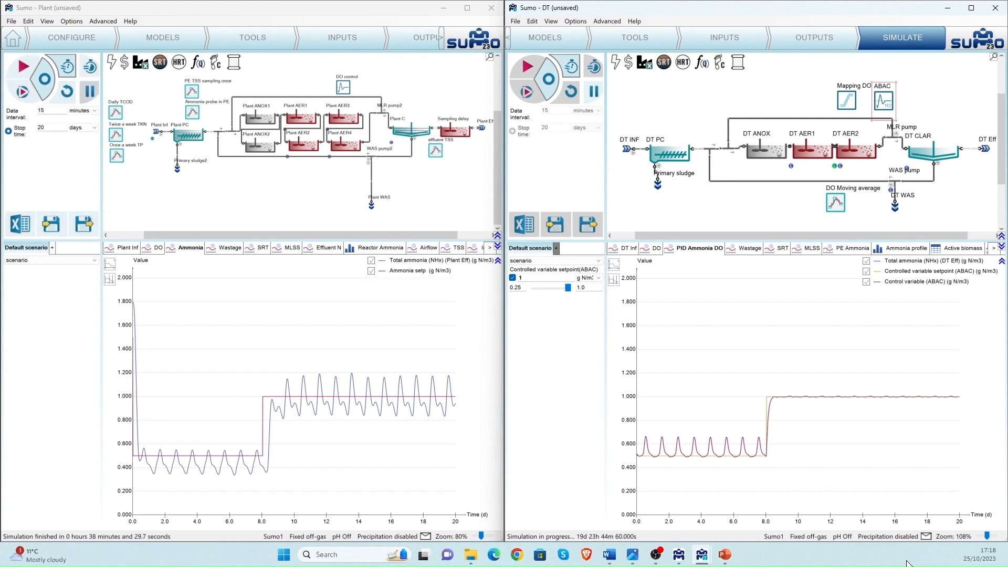
Step: Plot Plant influent flow rate, then open the DT and Plant dissolved oxygen charts
{"action": "left_click", "coordinate": [128, 247]}
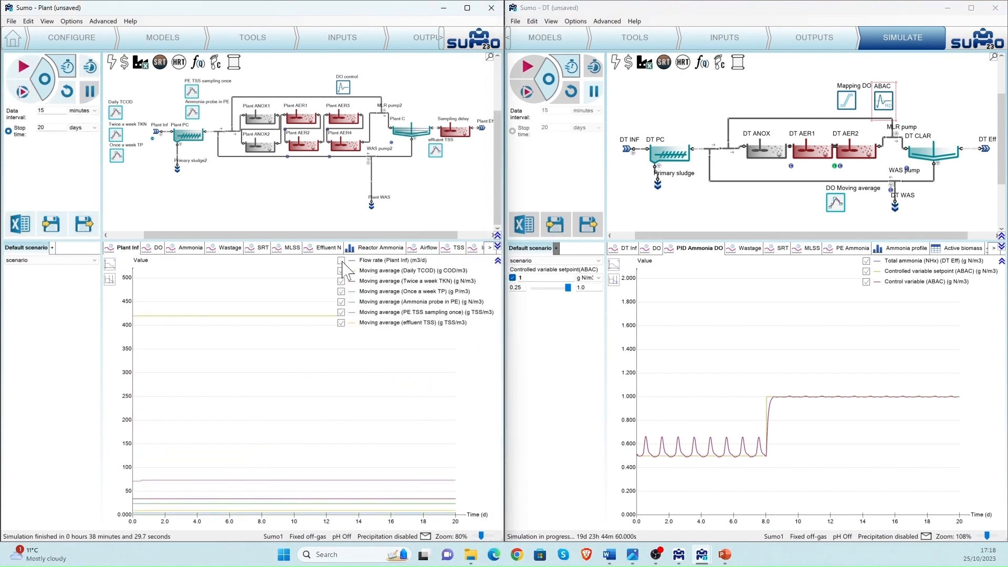
{"action": "left_click", "coordinate": [341, 261]}
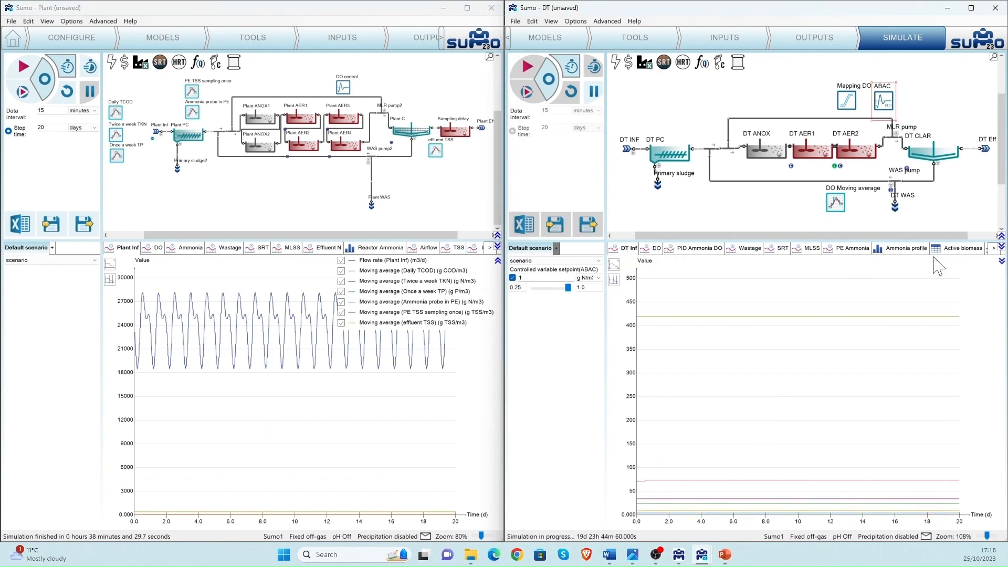
{"action": "left_click", "coordinate": [628, 248]}
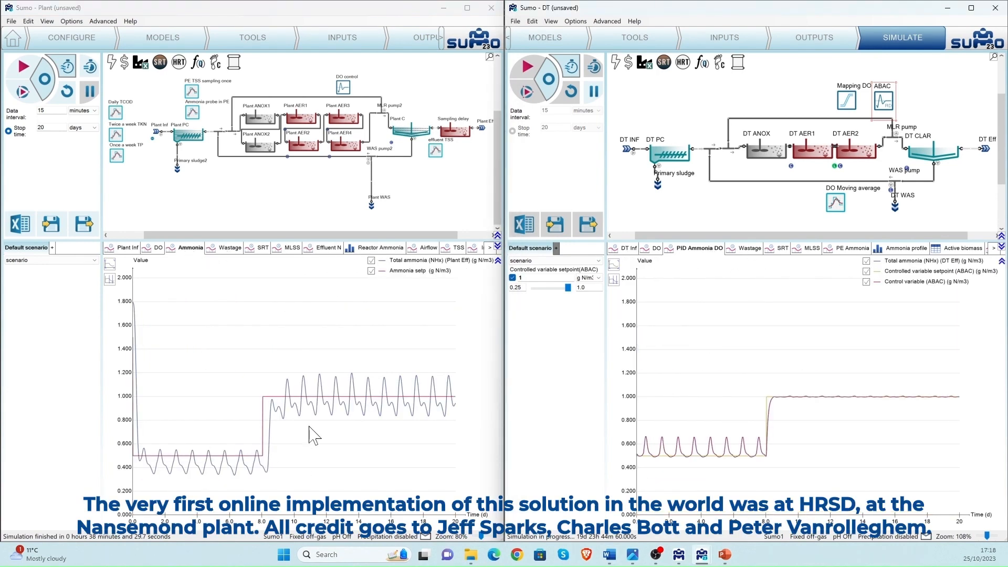
{"action": "left_click", "coordinate": [128, 248]}
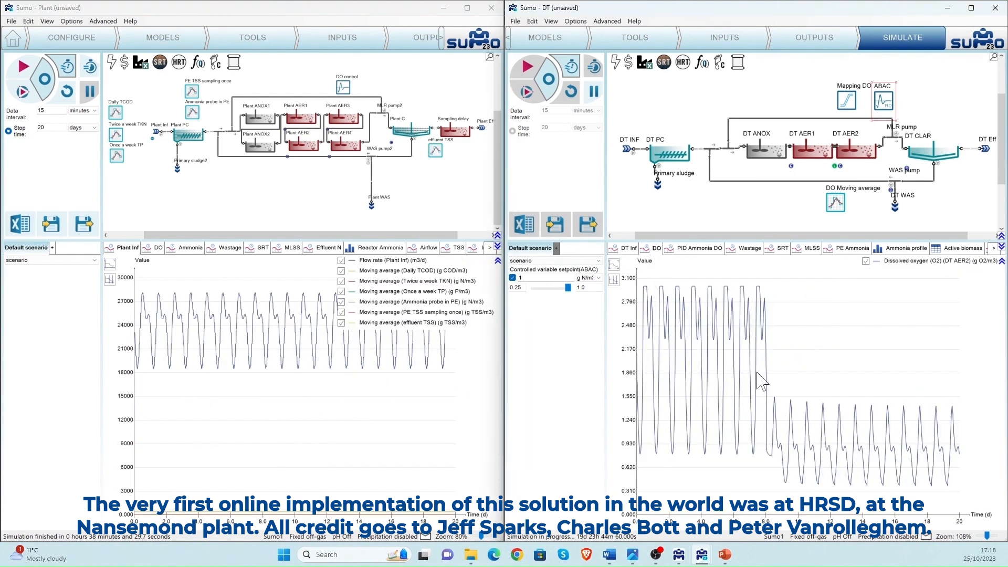
{"action": "left_click", "coordinate": [158, 248]}
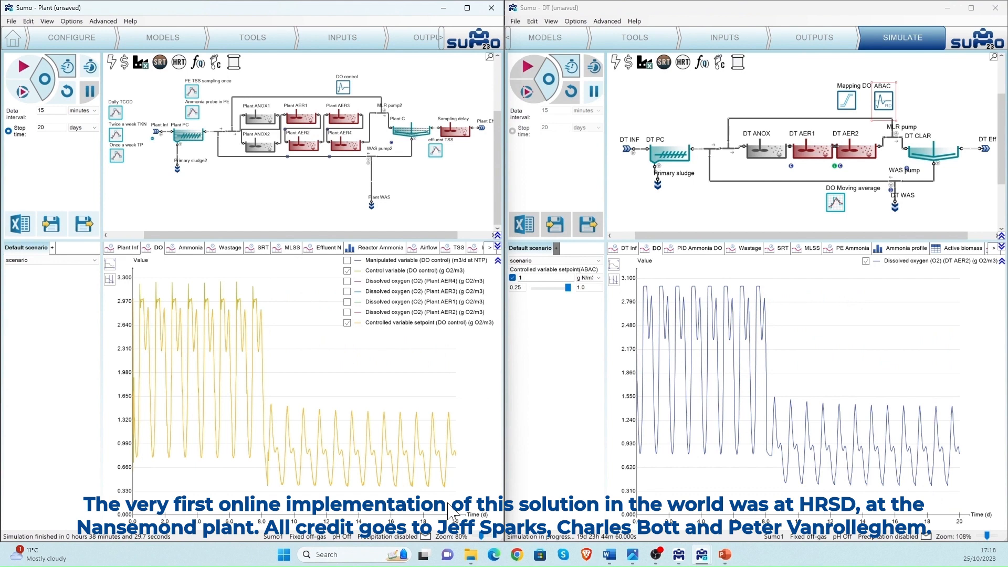